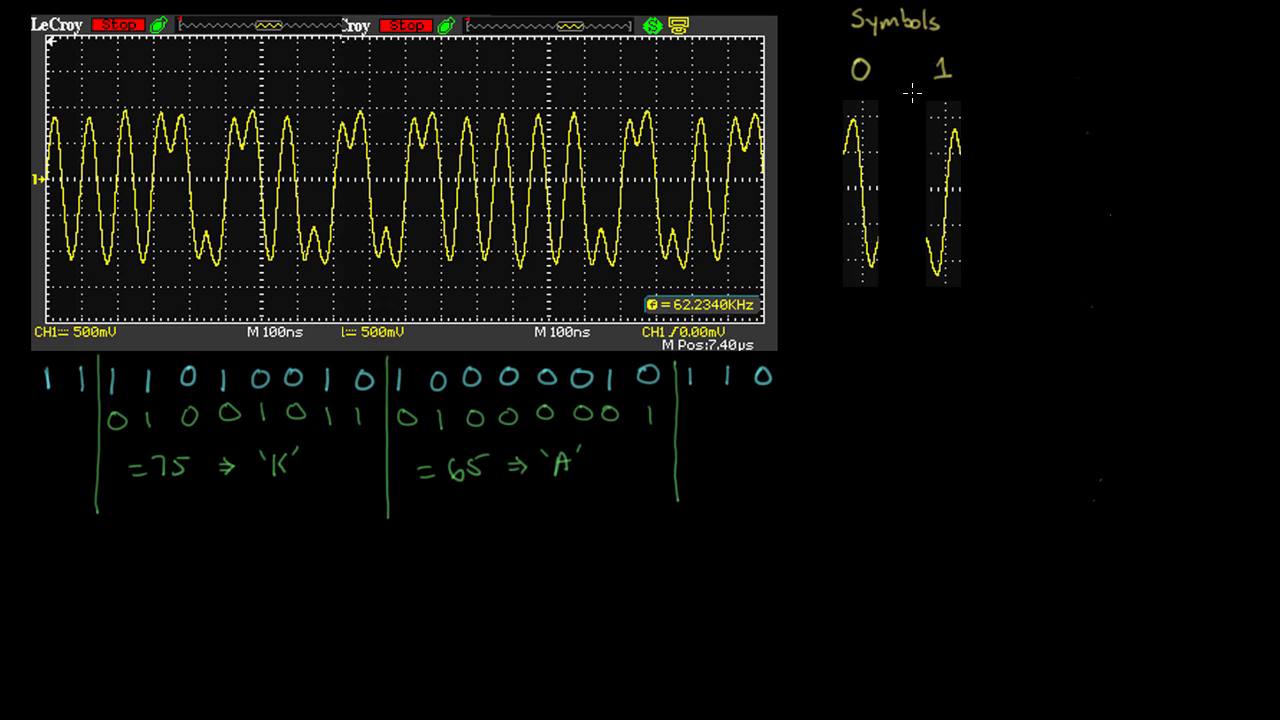
pyautogui.moveTo(948, 152)
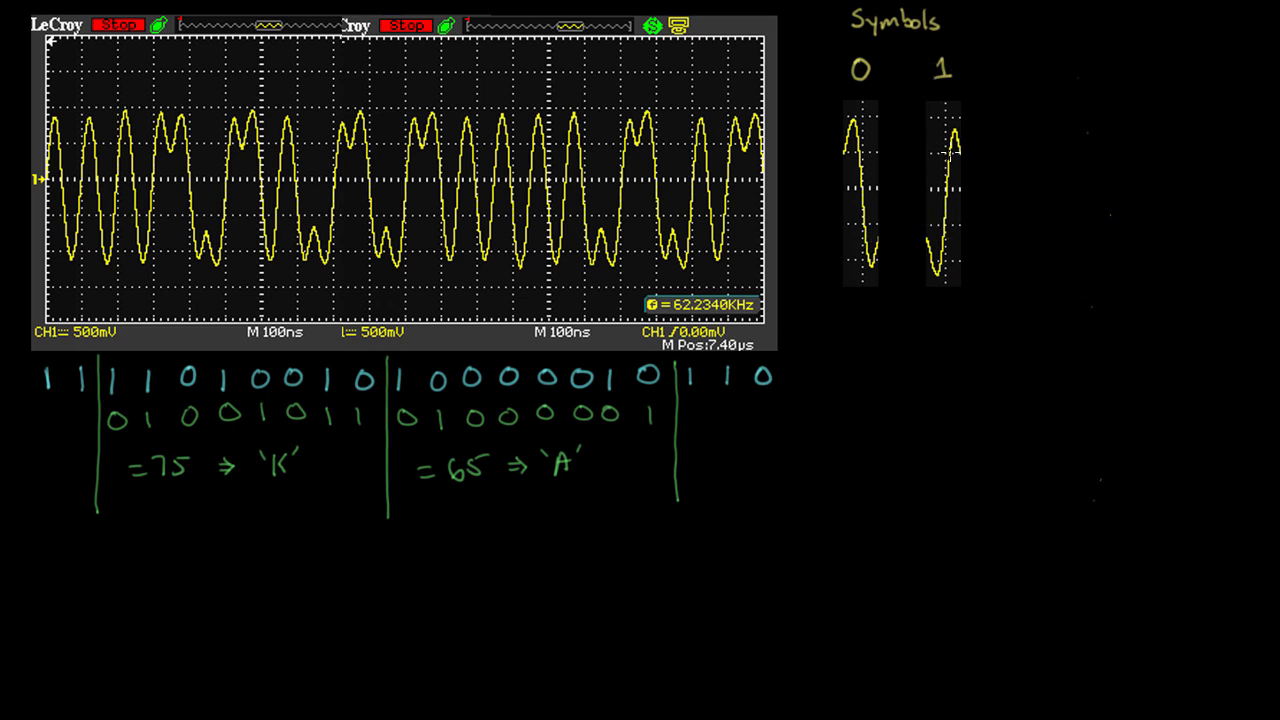
pyautogui.moveTo(176, 210)
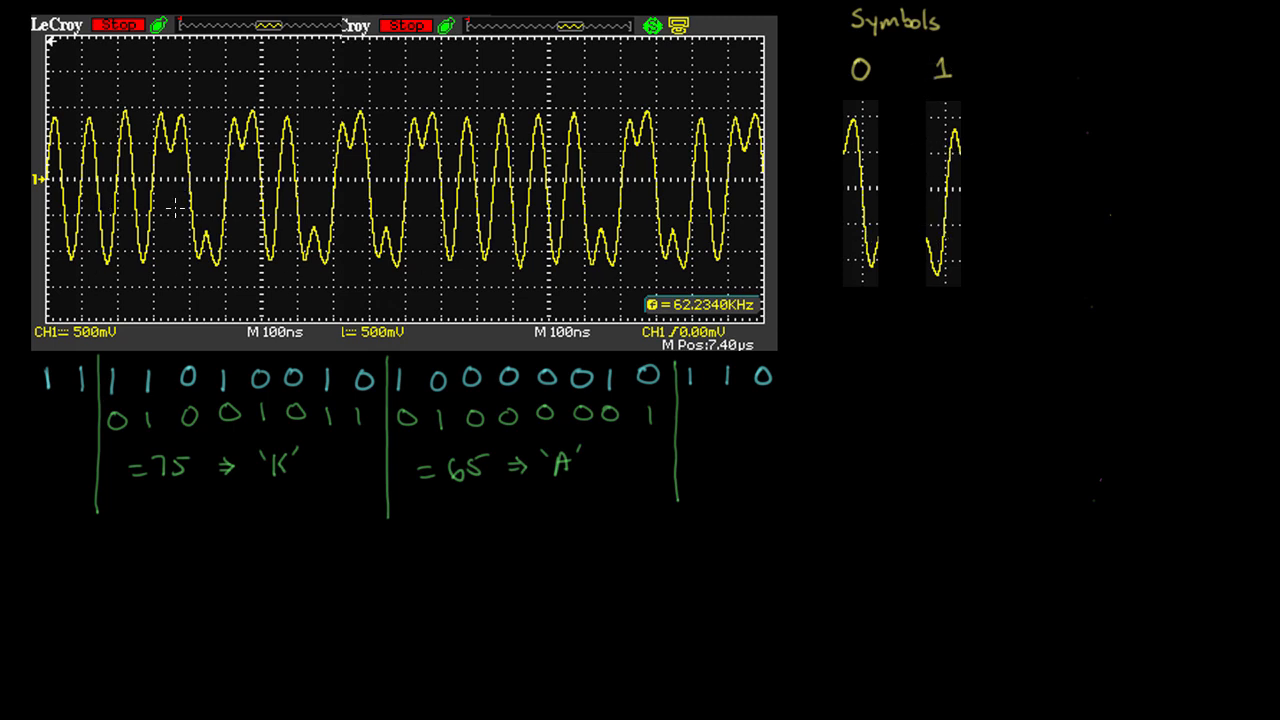
pyautogui.moveTo(116, 350)
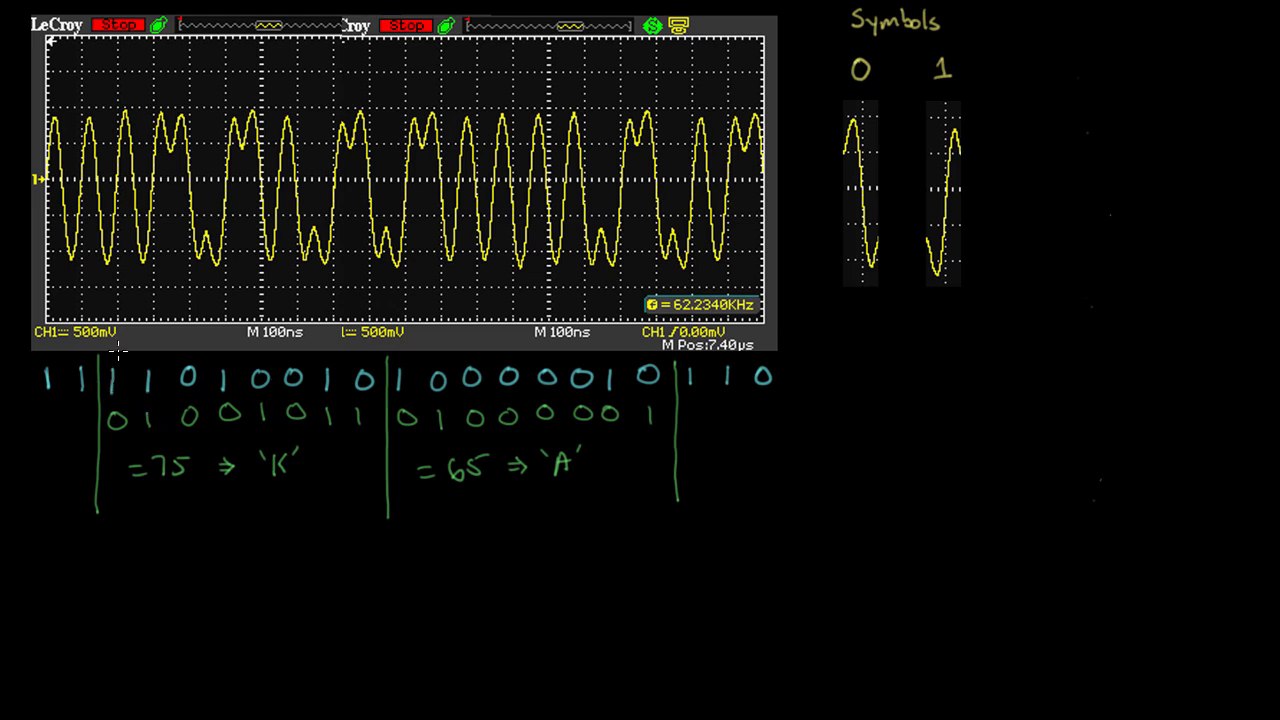
pyautogui.moveTo(216, 428)
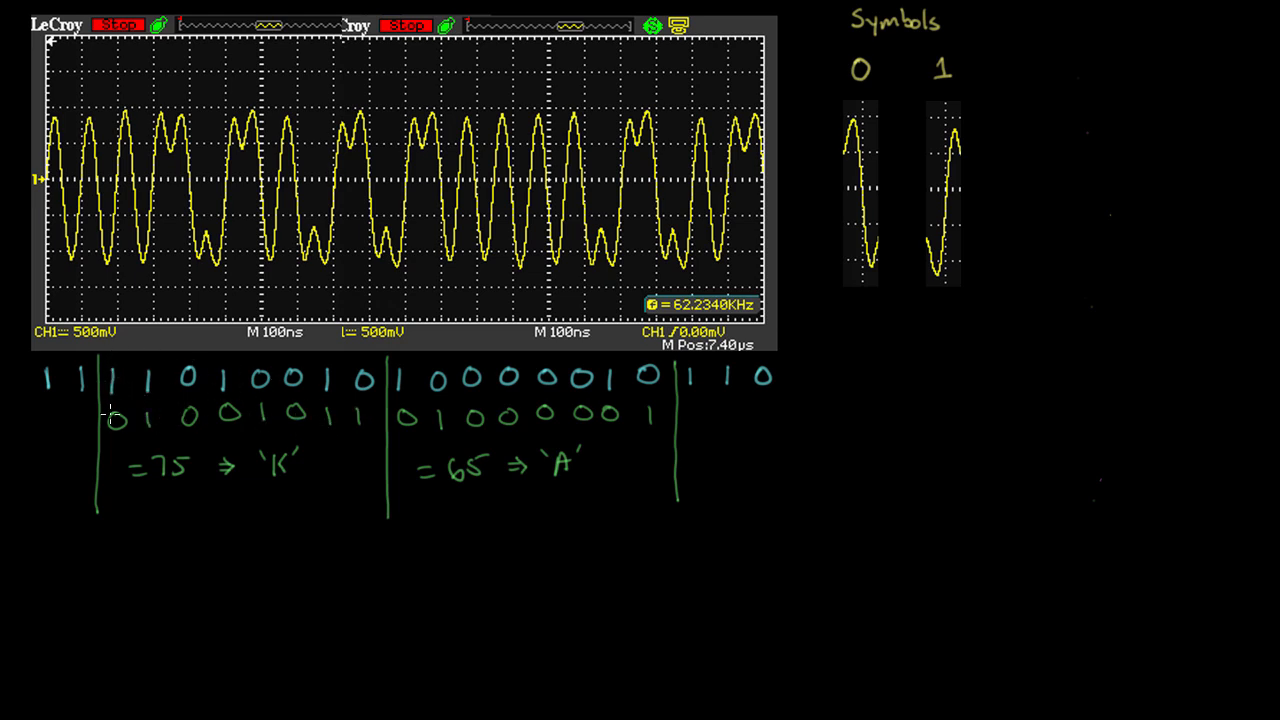
pyautogui.moveTo(140, 470)
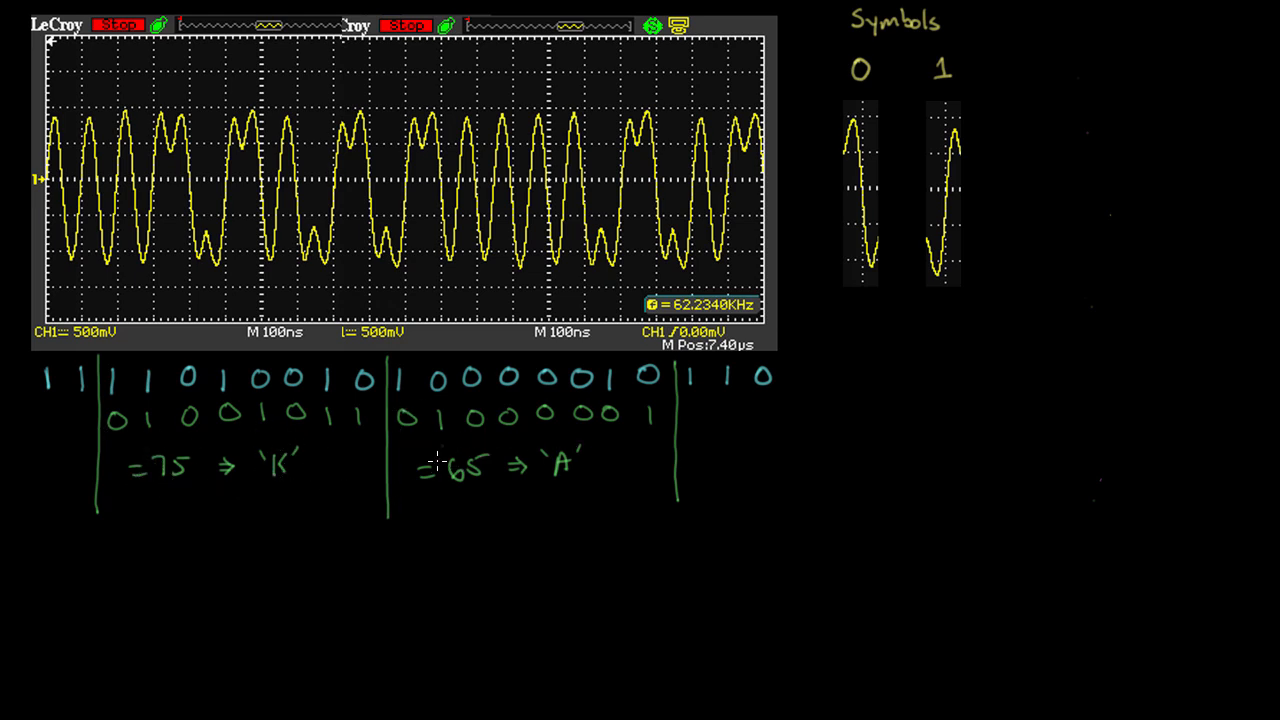
pyautogui.moveTo(524, 482)
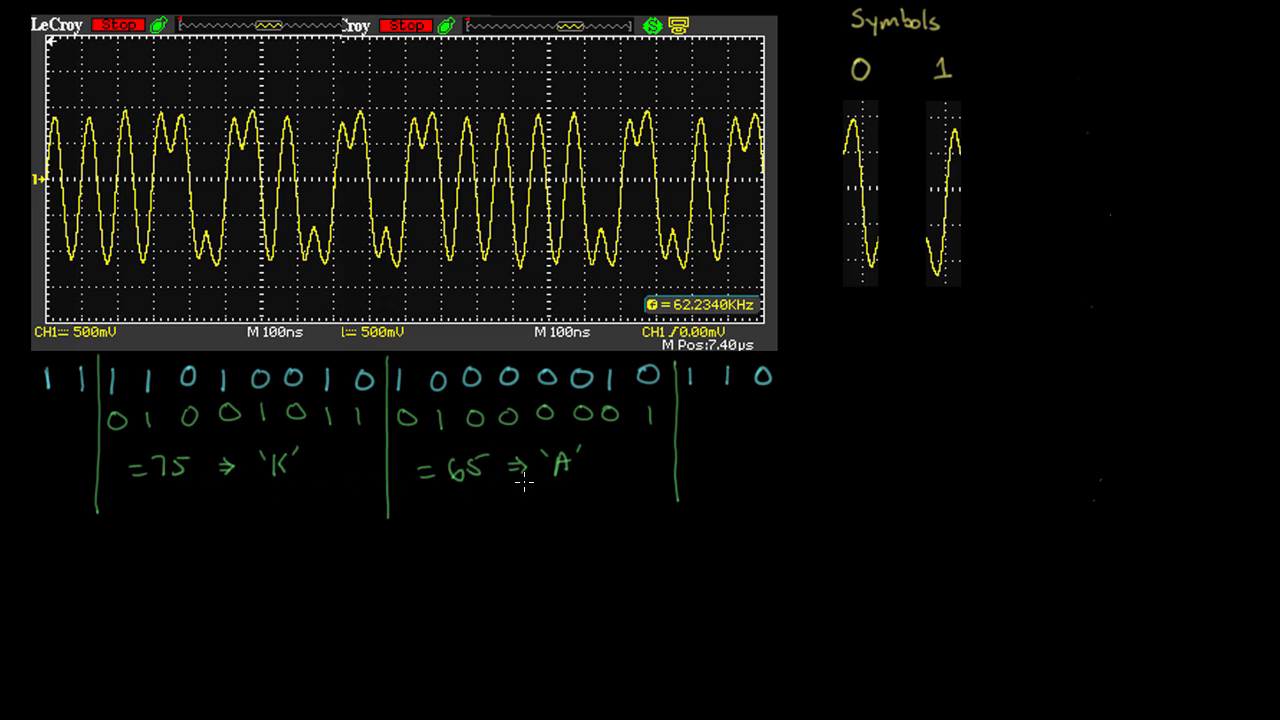
pyautogui.moveTo(524, 480)
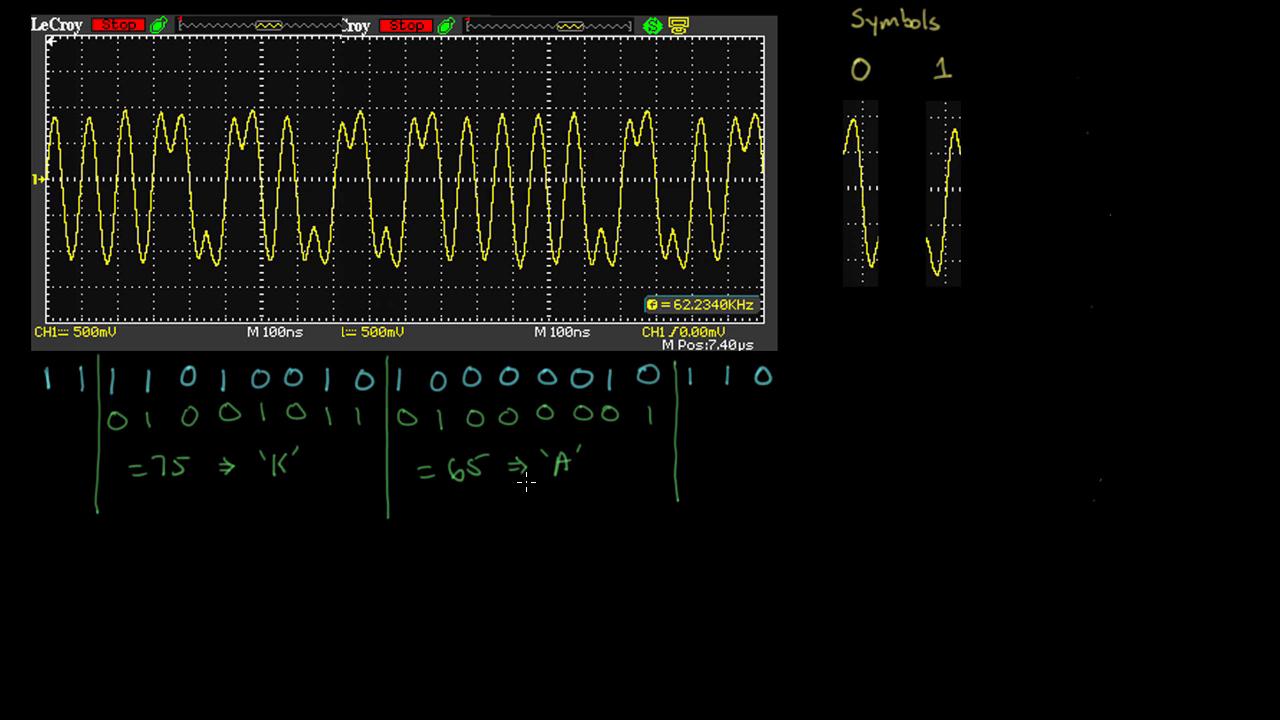
pyautogui.moveTo(80, 368)
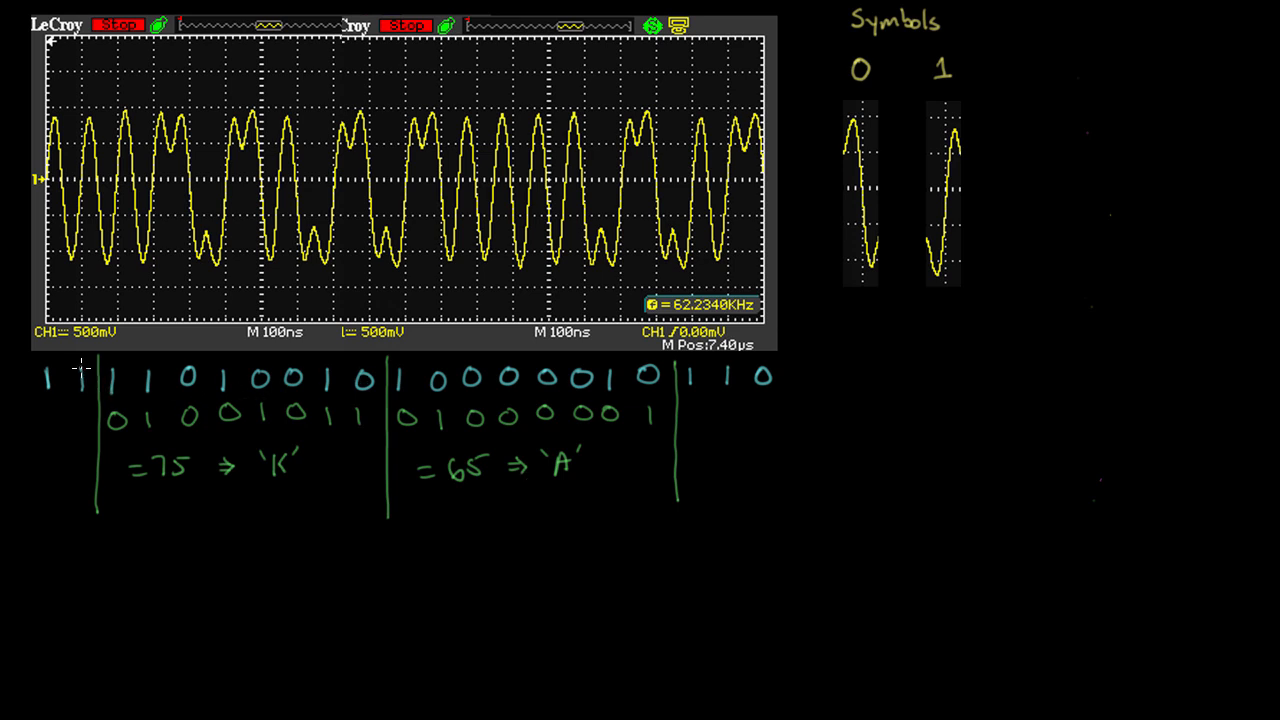
pyautogui.moveTo(376, 430)
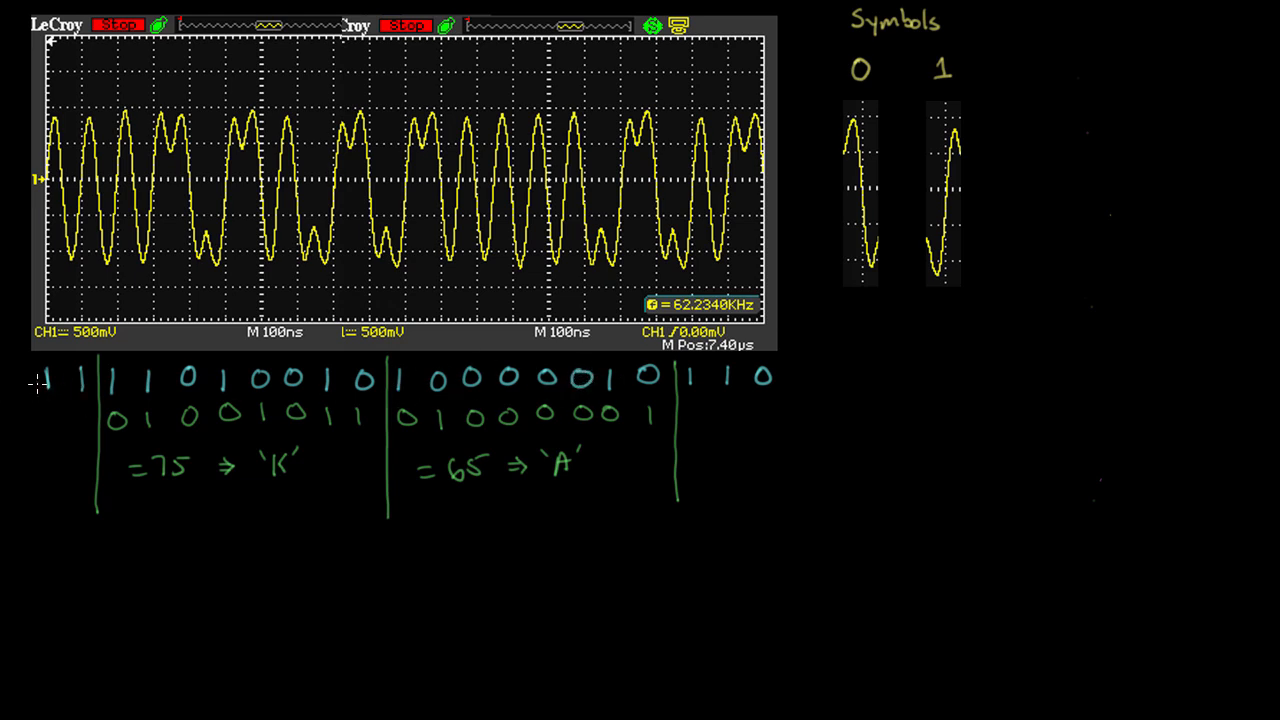
pyautogui.moveTo(824, 380)
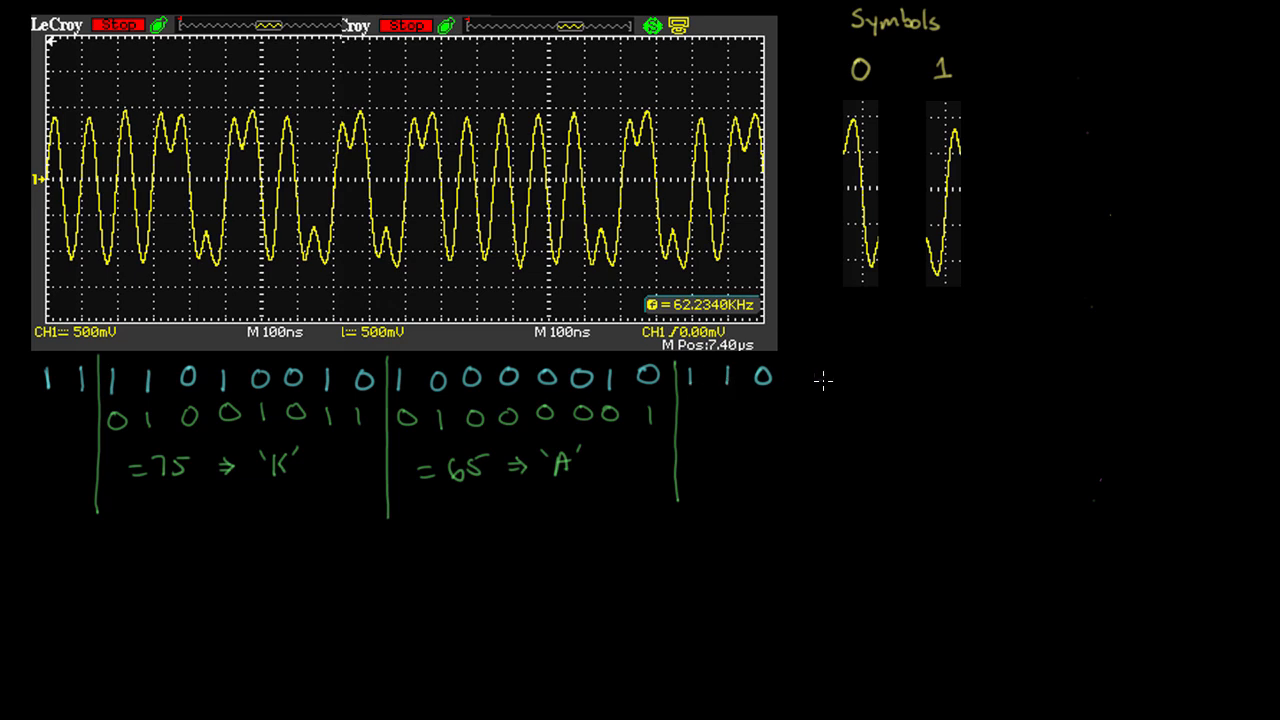
pyautogui.moveTo(858, 378)
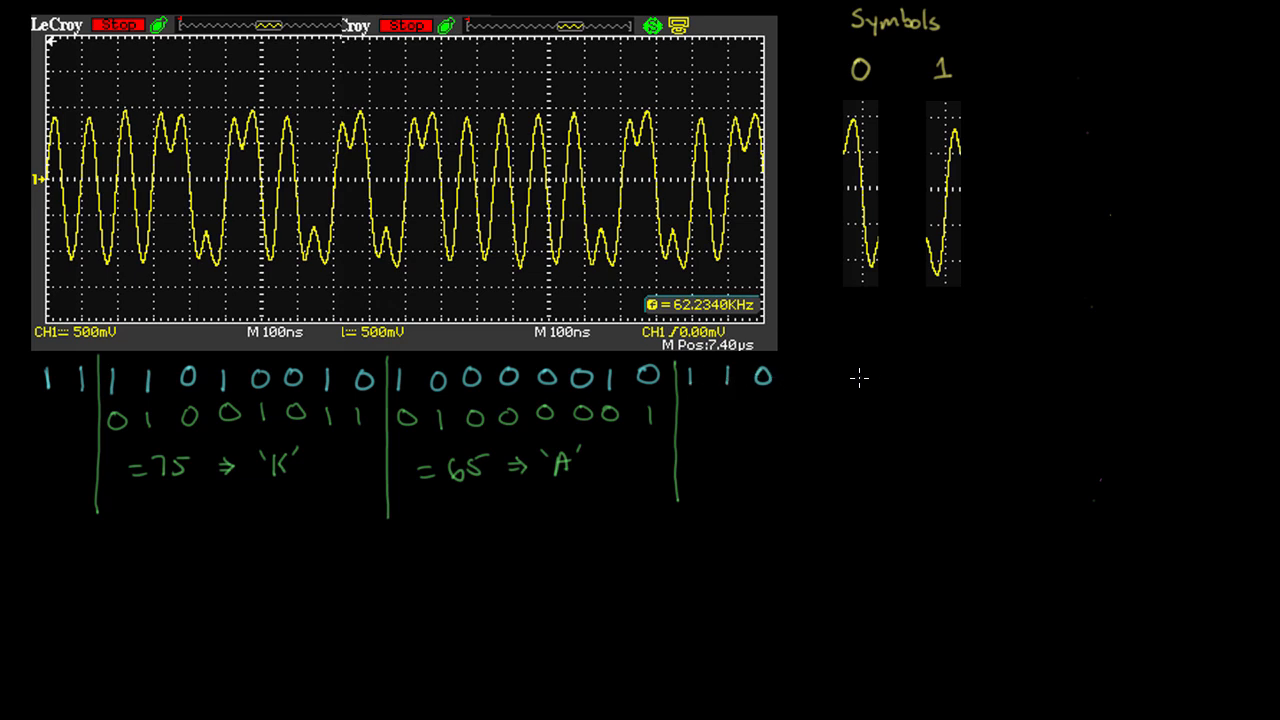
pyautogui.moveTo(258, 428)
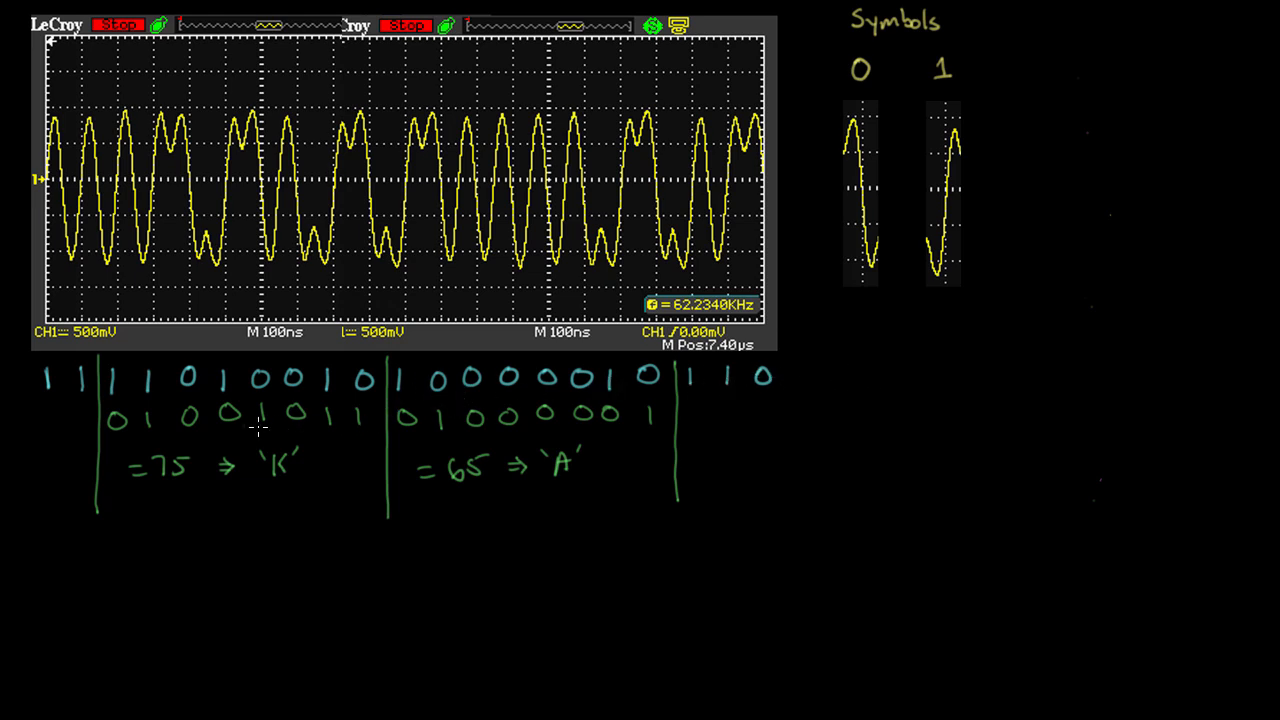
pyautogui.moveTo(136, 404)
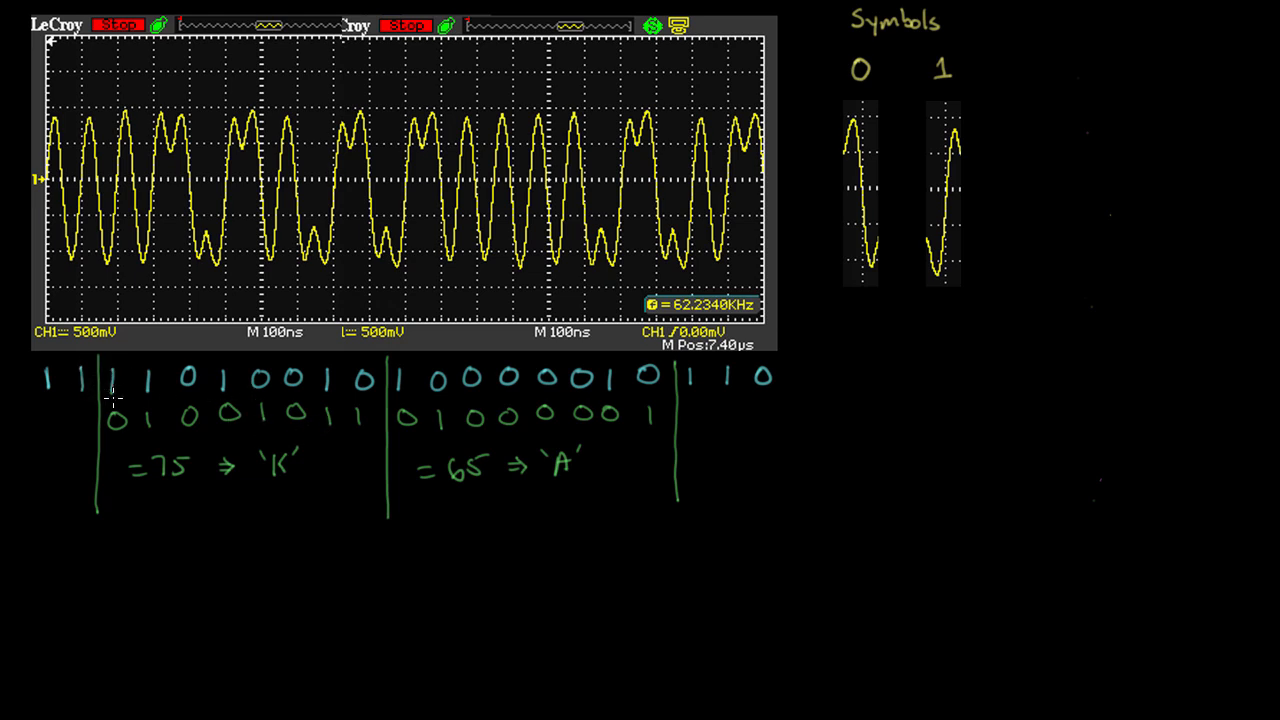
pyautogui.moveTo(112, 390)
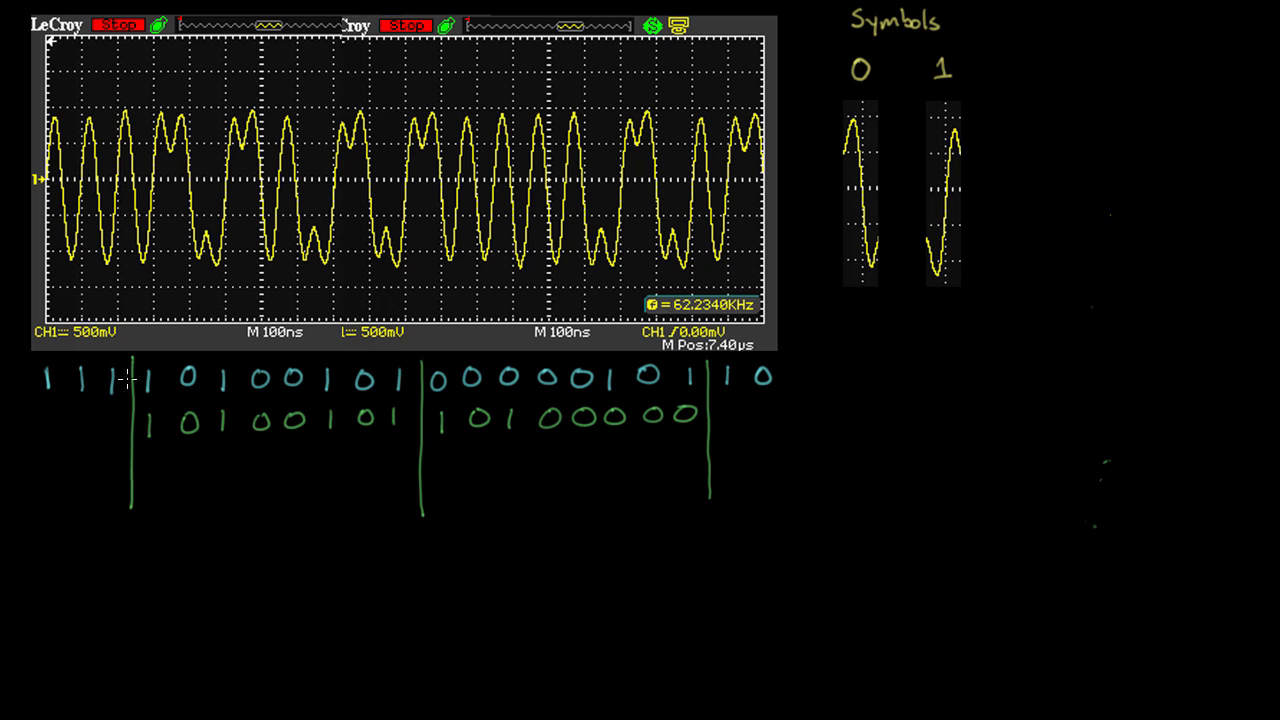
pyautogui.moveTo(312, 432)
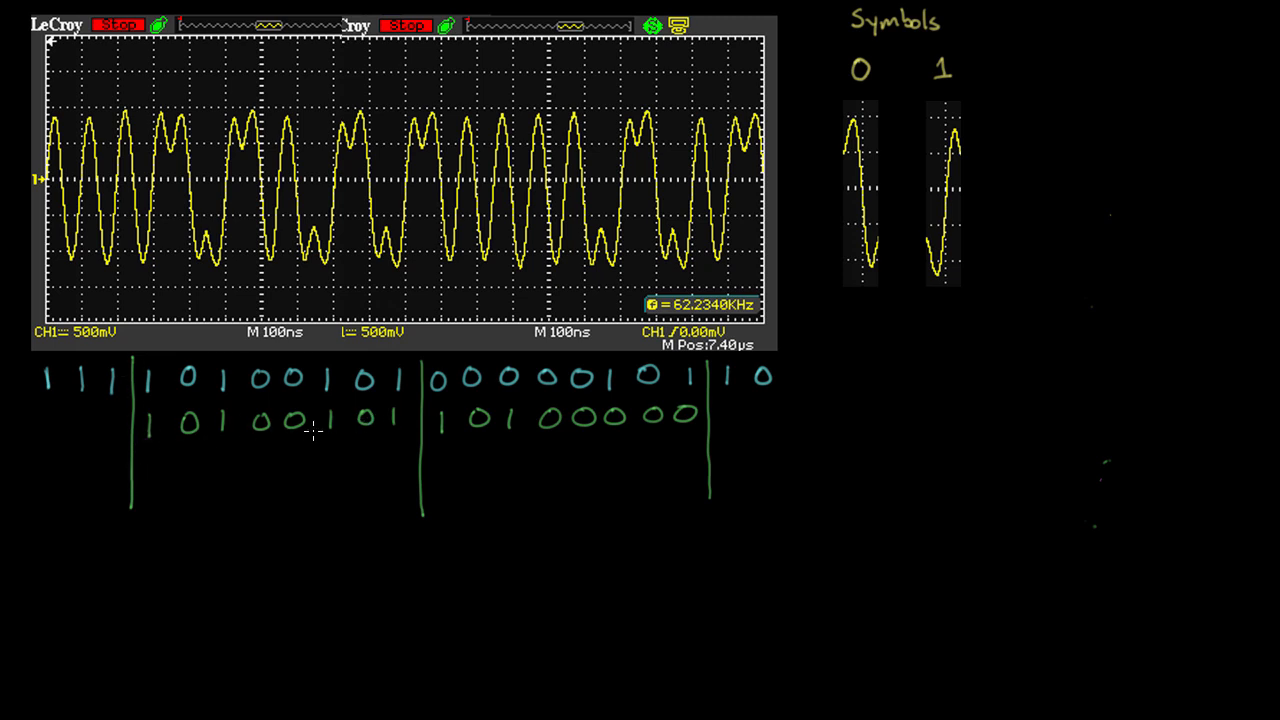
pyautogui.moveTo(184, 428)
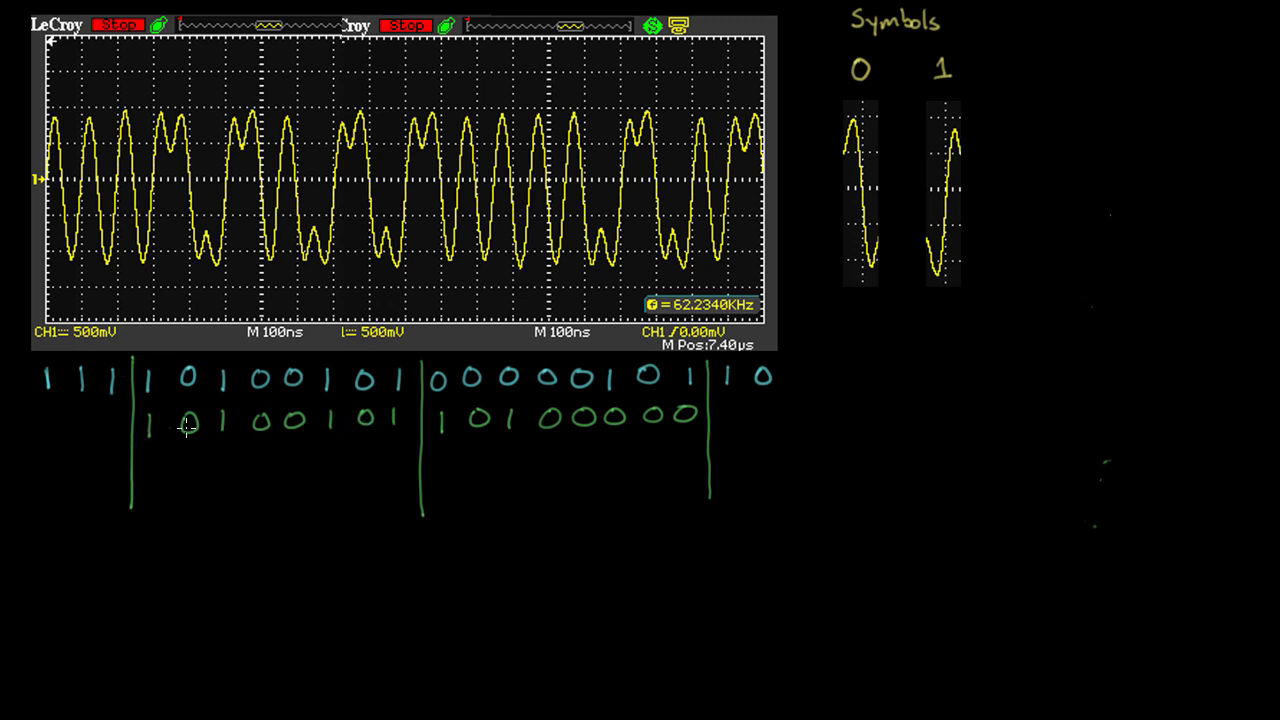
pyautogui.moveTo(500, 376)
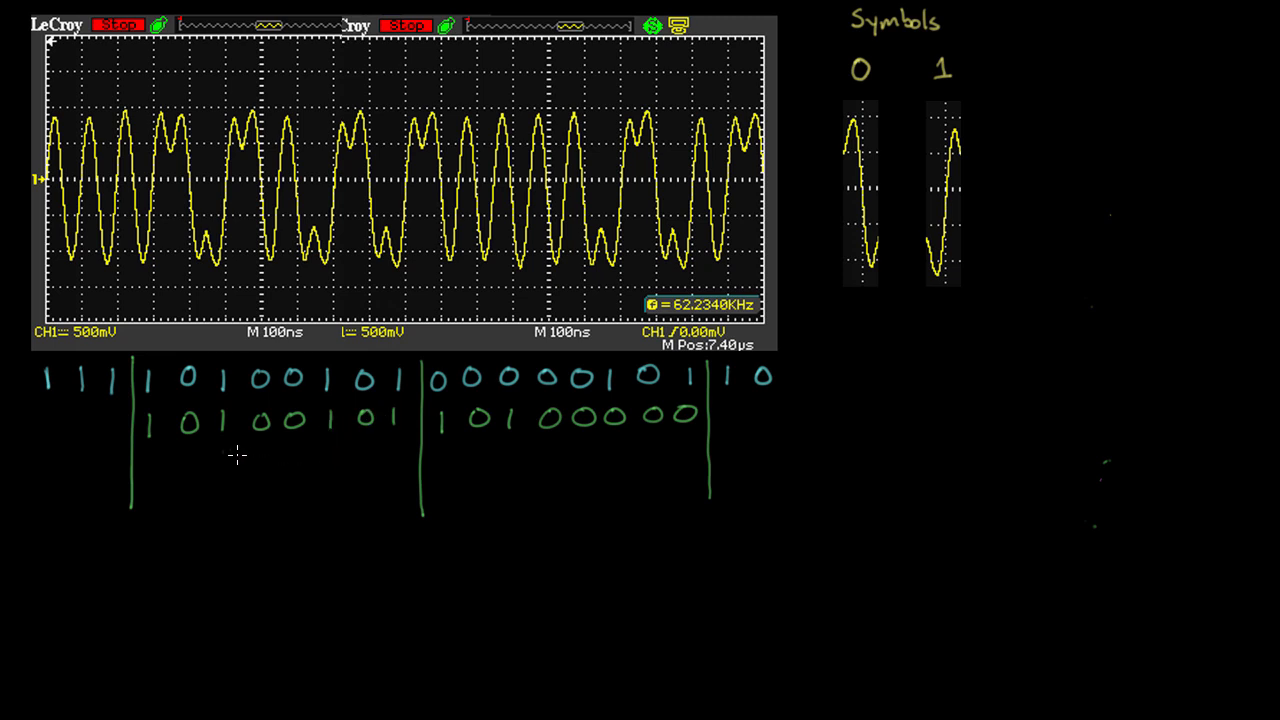
pyautogui.moveTo(250, 430)
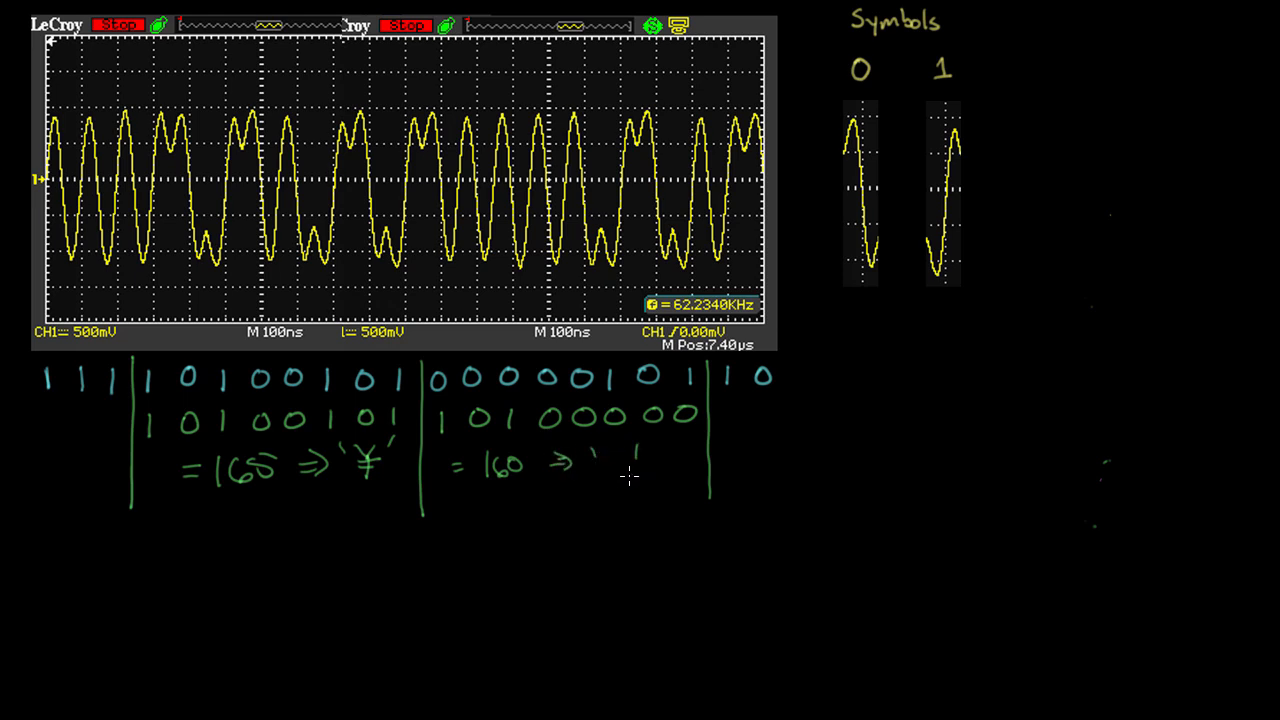
pyautogui.moveTo(298, 490)
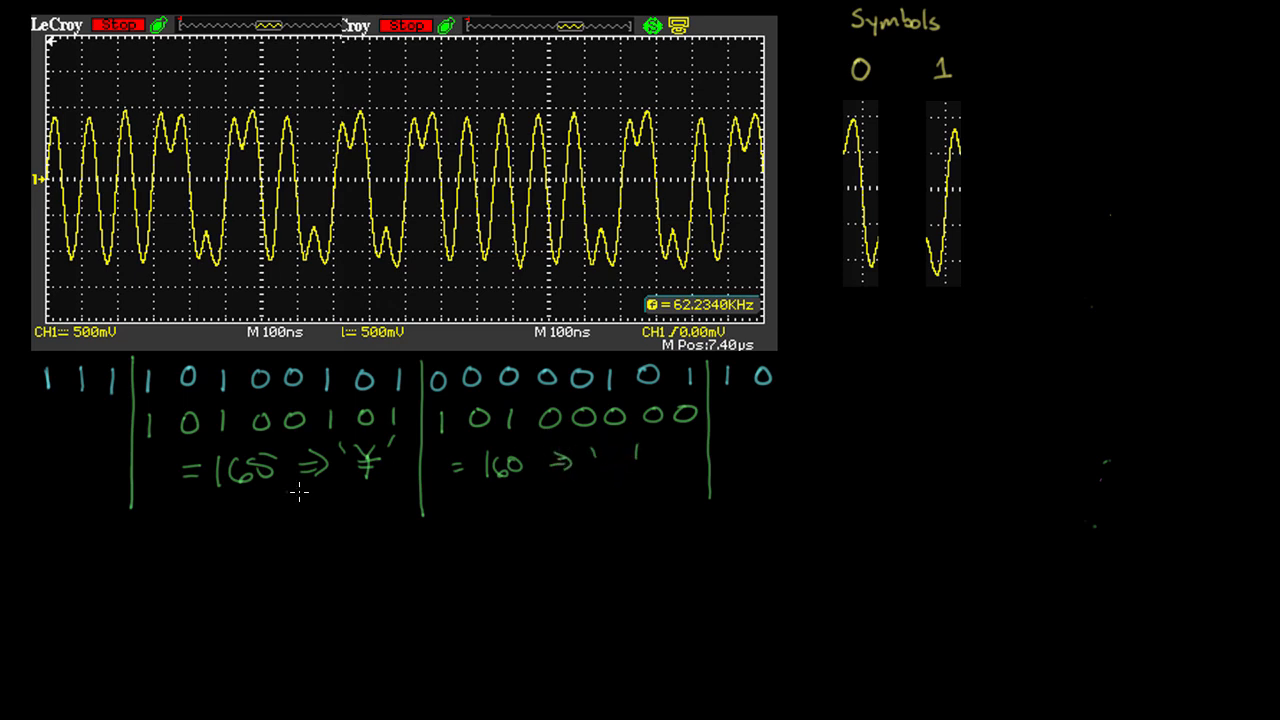
pyautogui.moveTo(600, 512)
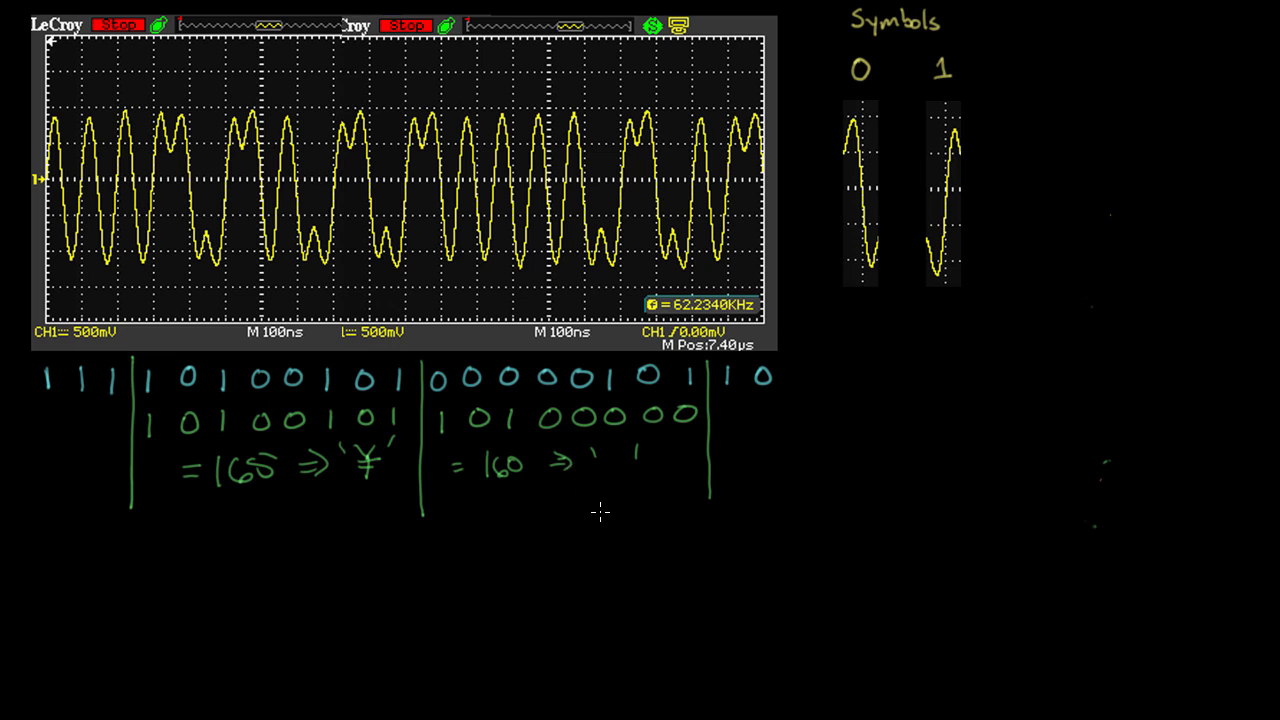
pyautogui.moveTo(636, 488)
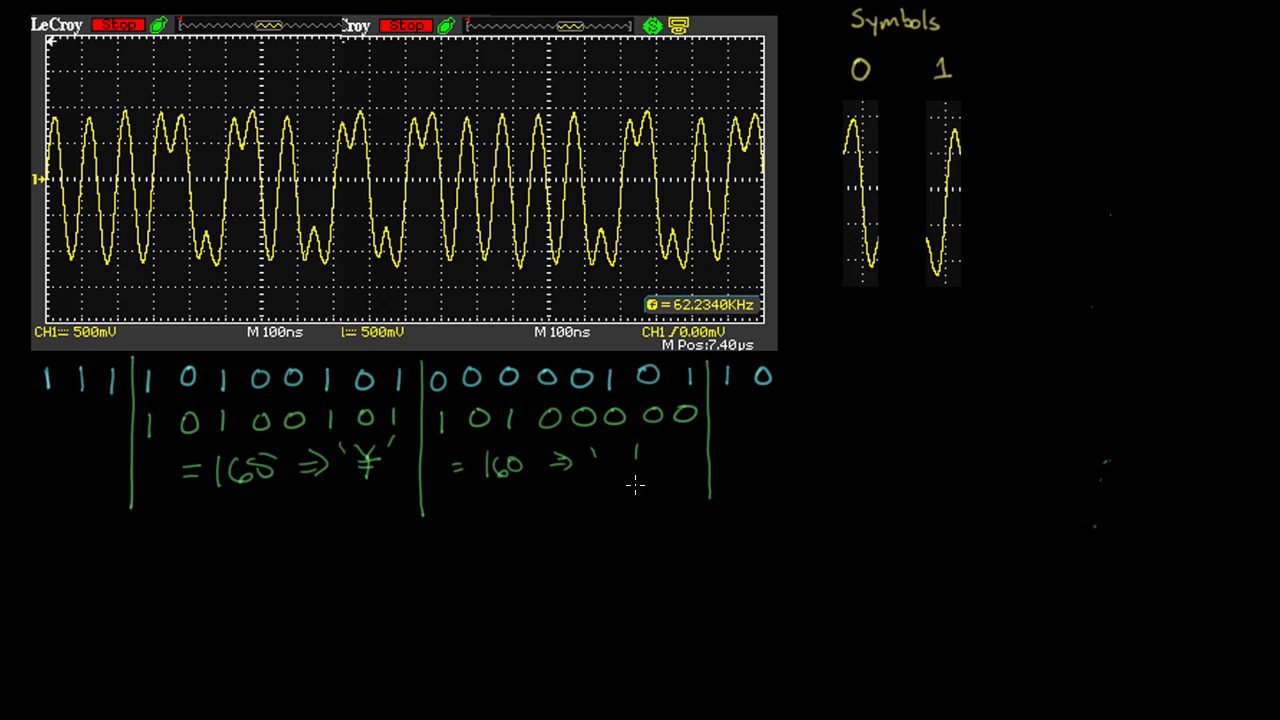
pyautogui.moveTo(604, 460)
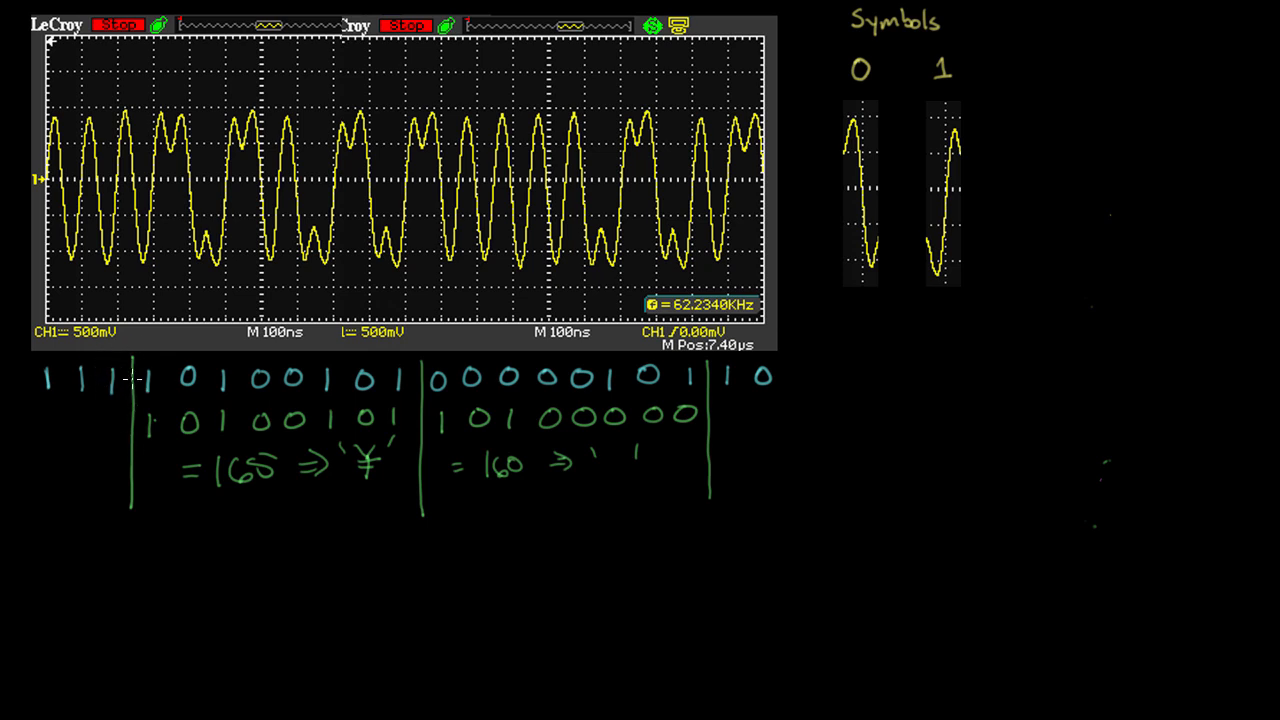
pyautogui.moveTo(262, 376)
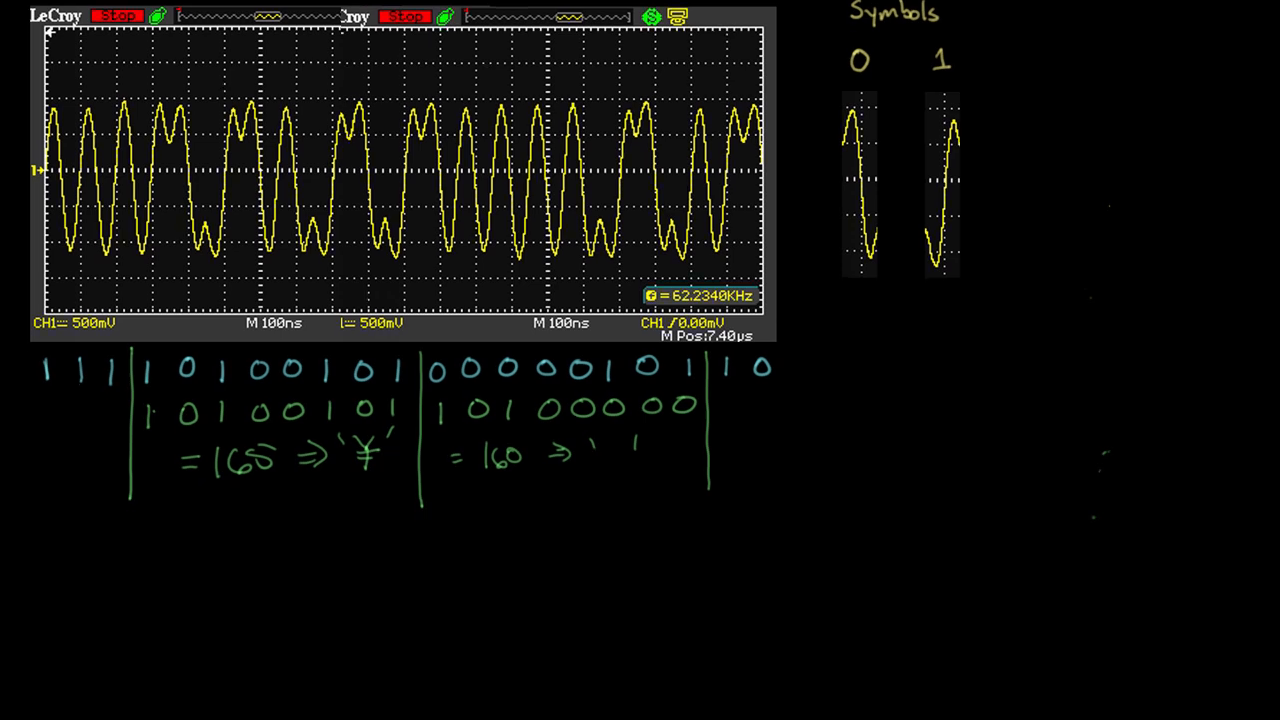
# Step: Write 'HDLC: High Level Data-link Control' in yellow and 'Flag: 01111110' in purple below the decoding
pyautogui.scroll(-3)
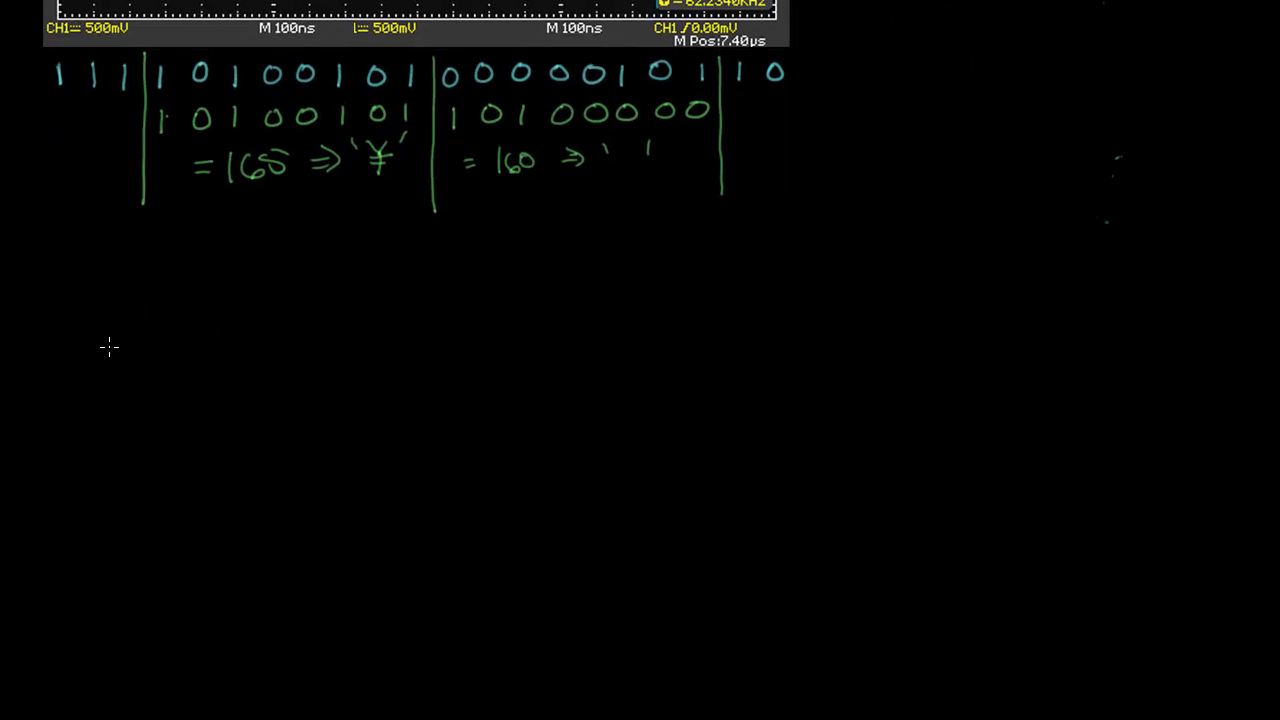
pyautogui.moveTo(132, 288)
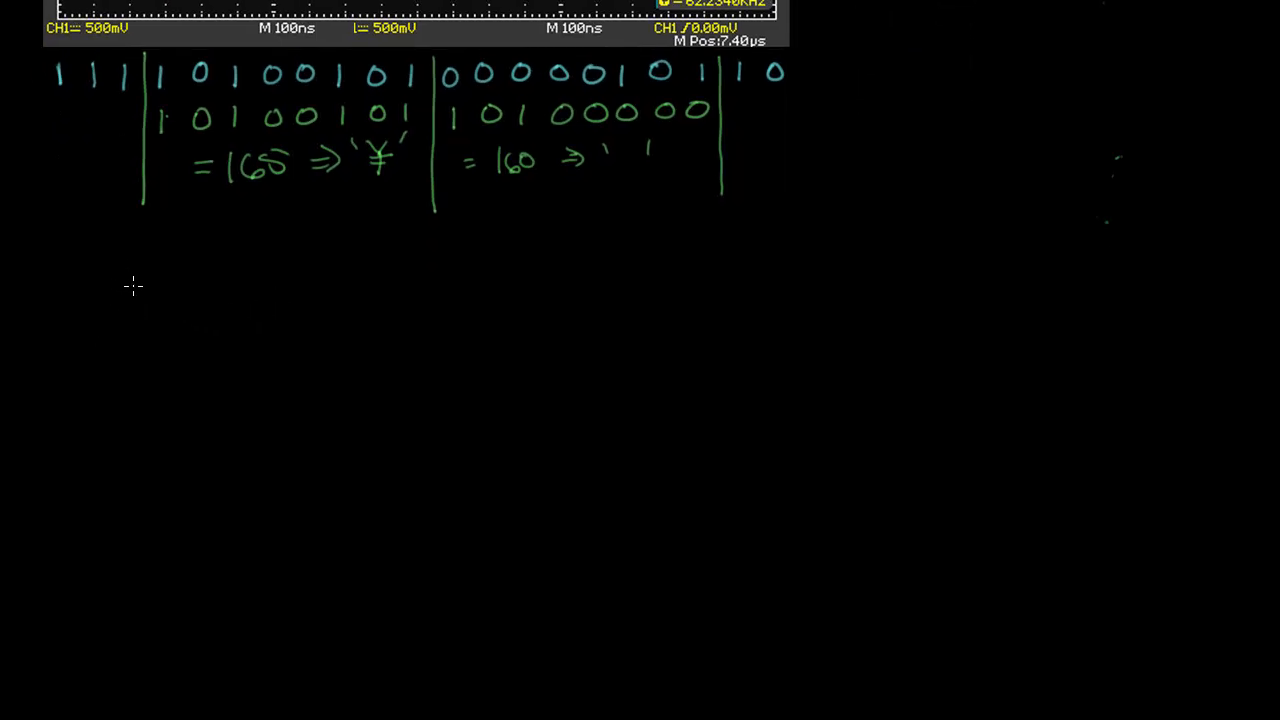
pyautogui.moveTo(132, 274)
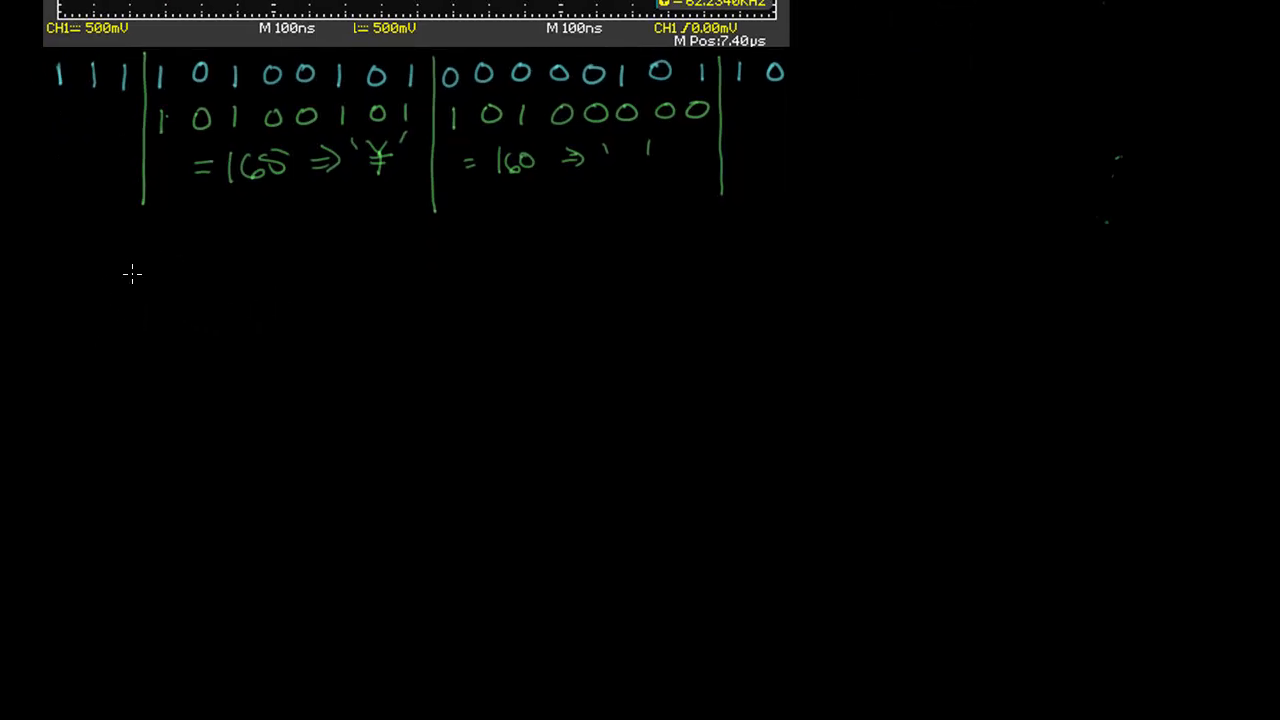
pyautogui.write('HDLC')
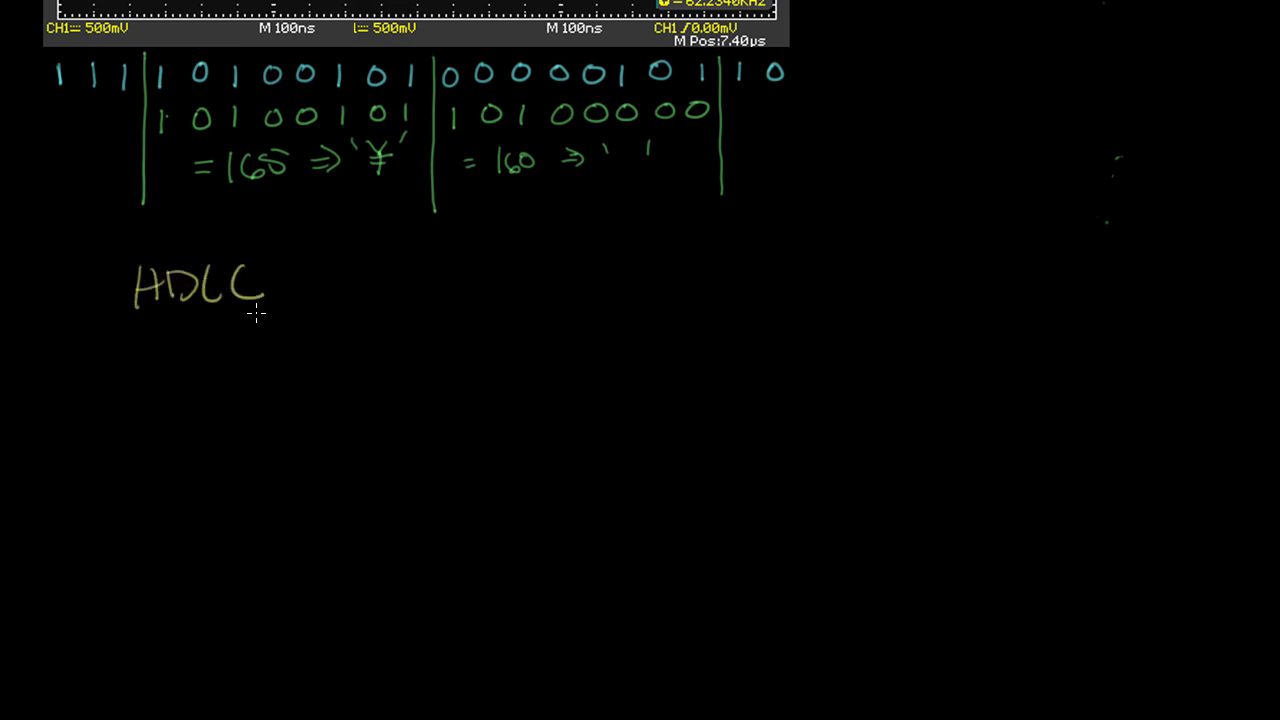
pyautogui.write(': High l')
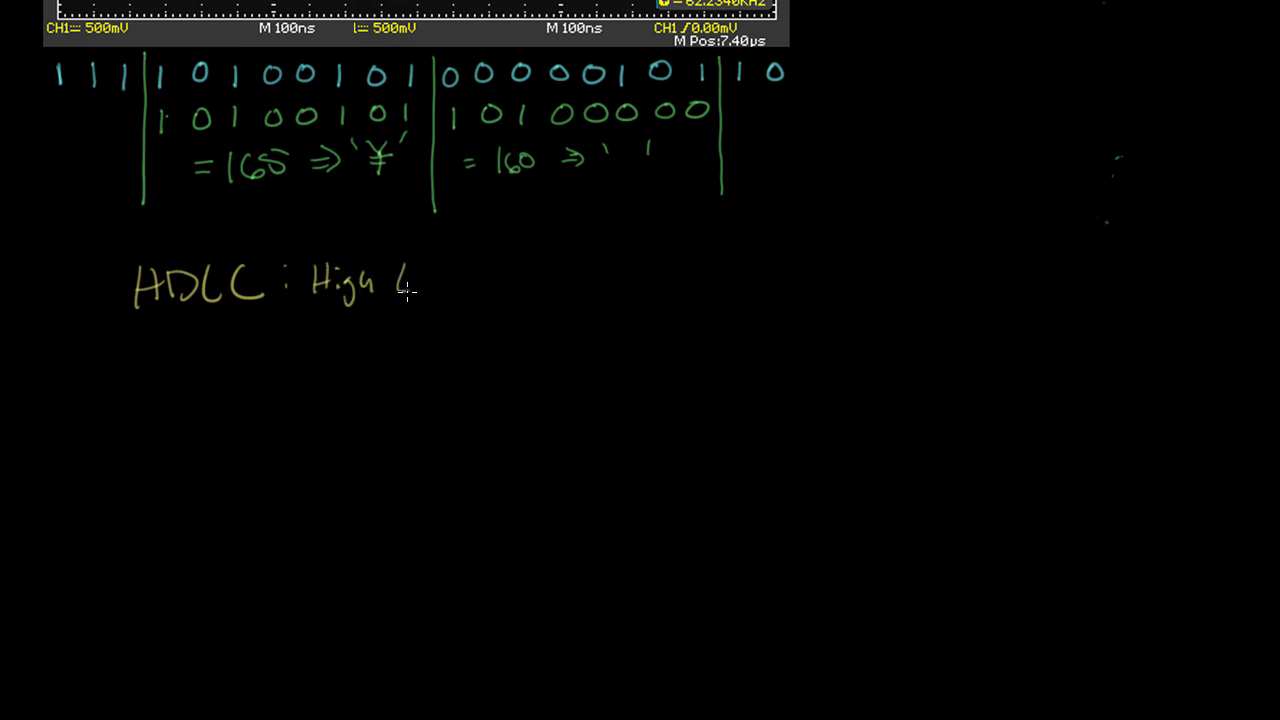
pyautogui.write('Level Data-Link Control')
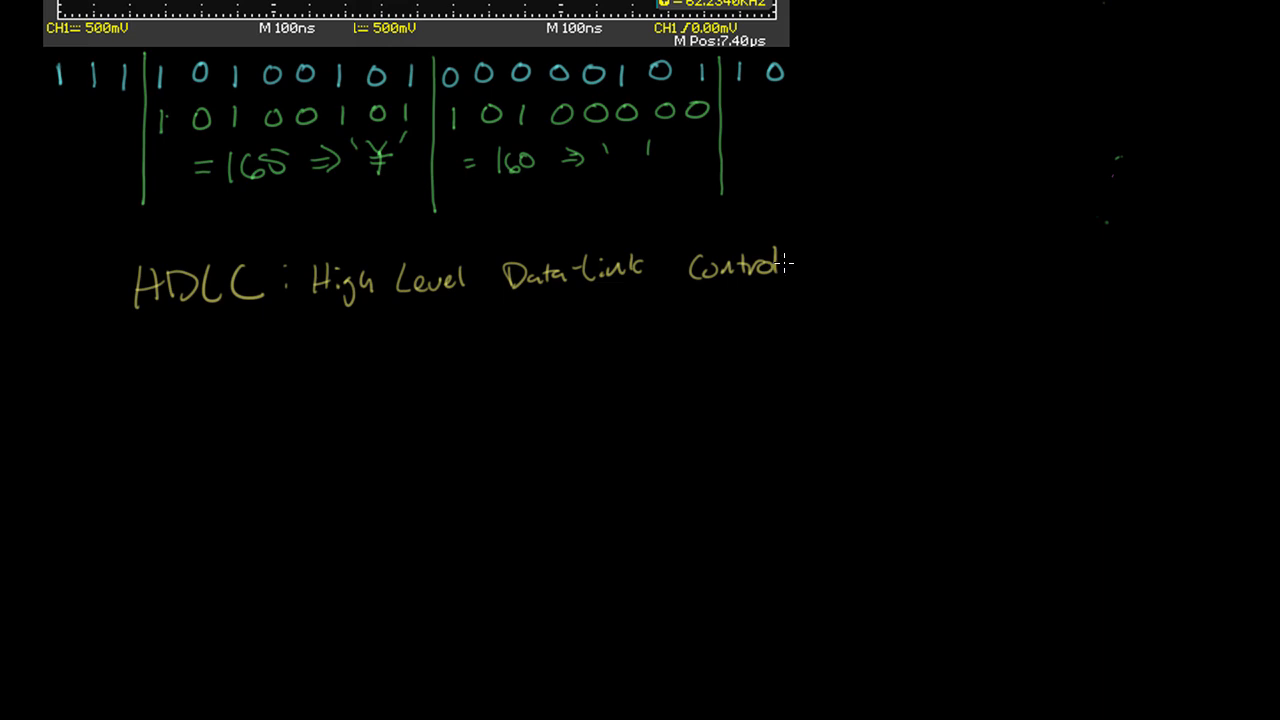
pyautogui.moveTo(796, 240)
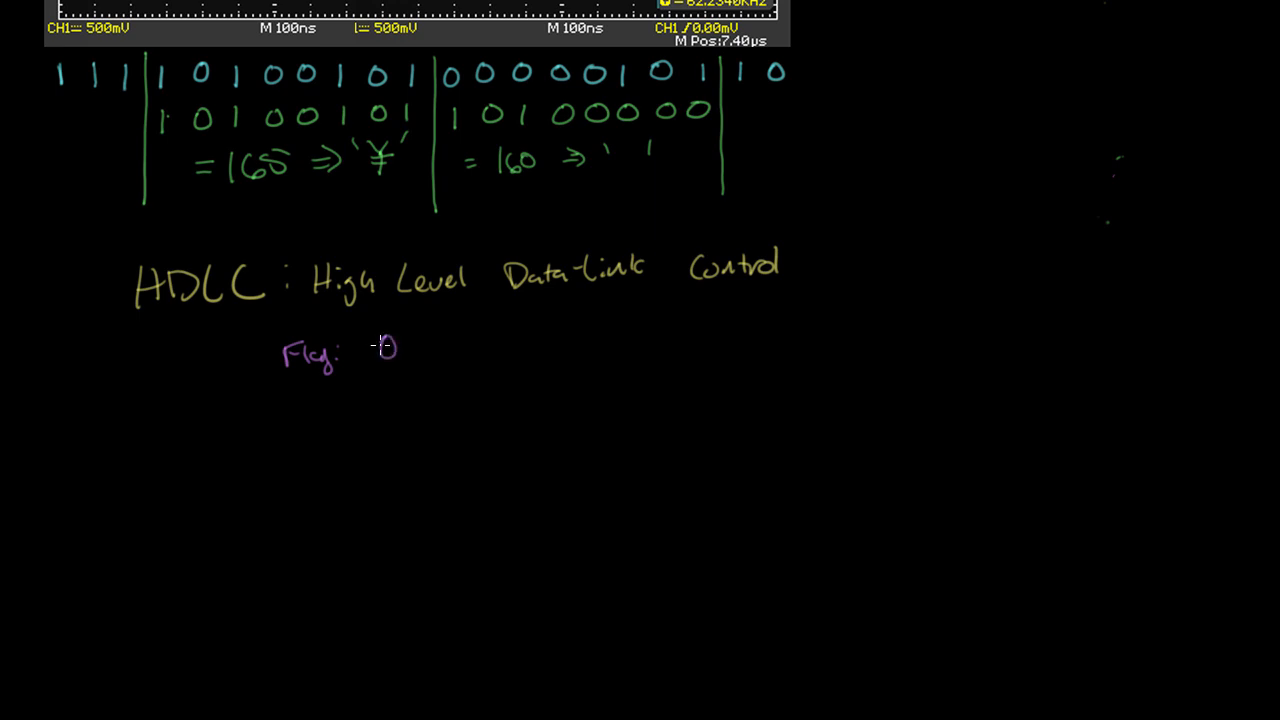
pyautogui.write('01111110')
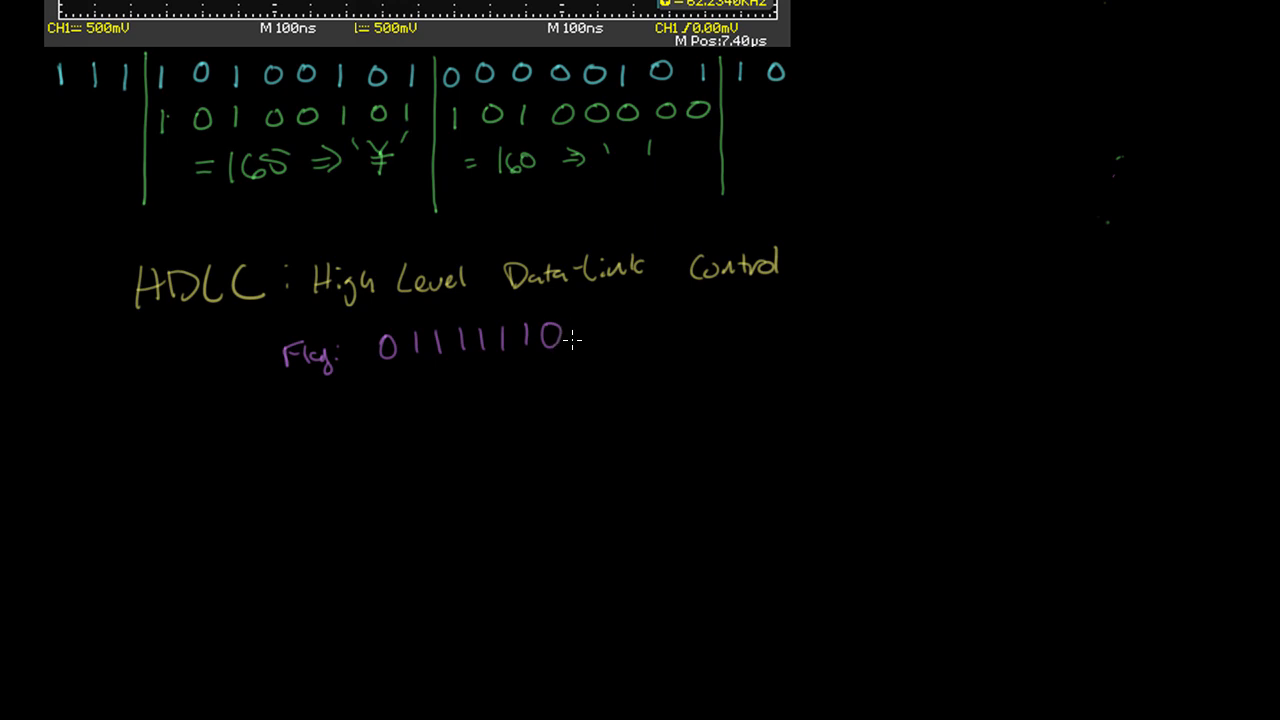
pyautogui.moveTo(700, 352)
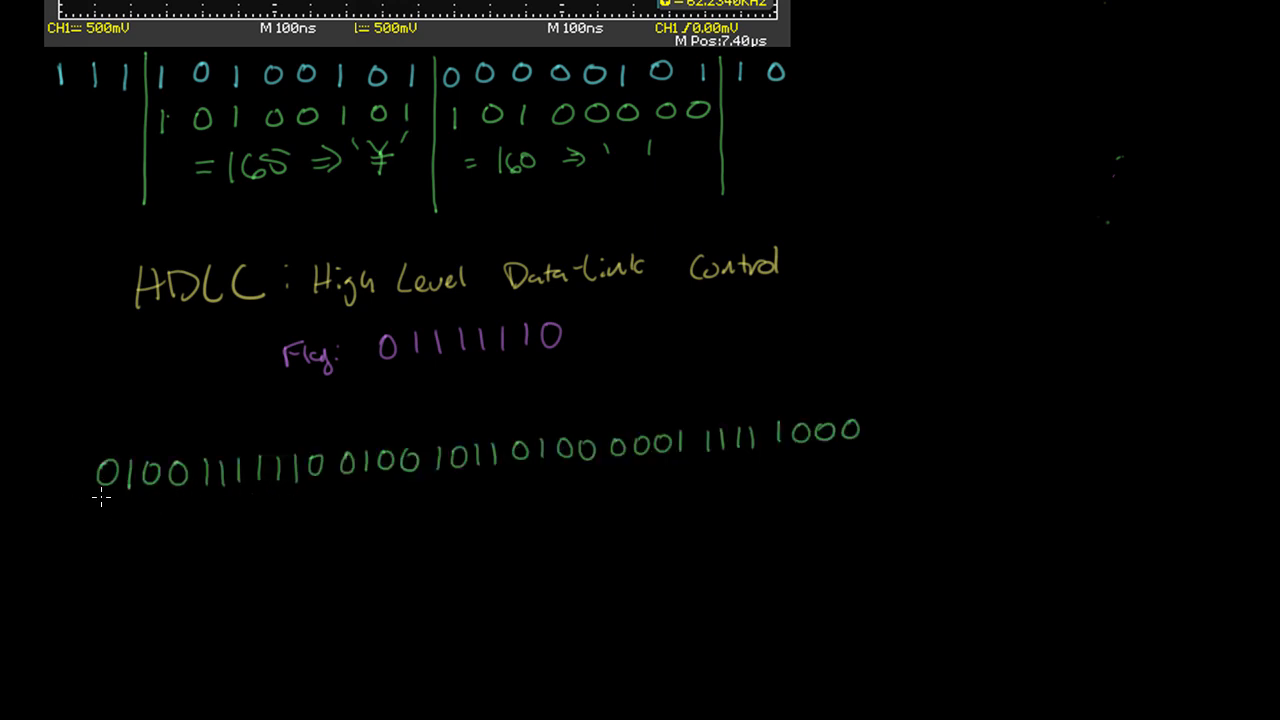
# Step: Draw a red bracket divider marking a group boundary in the sample bit stream
pyautogui.moveTo(156, 430); pyautogui.dragTo(330, 490)
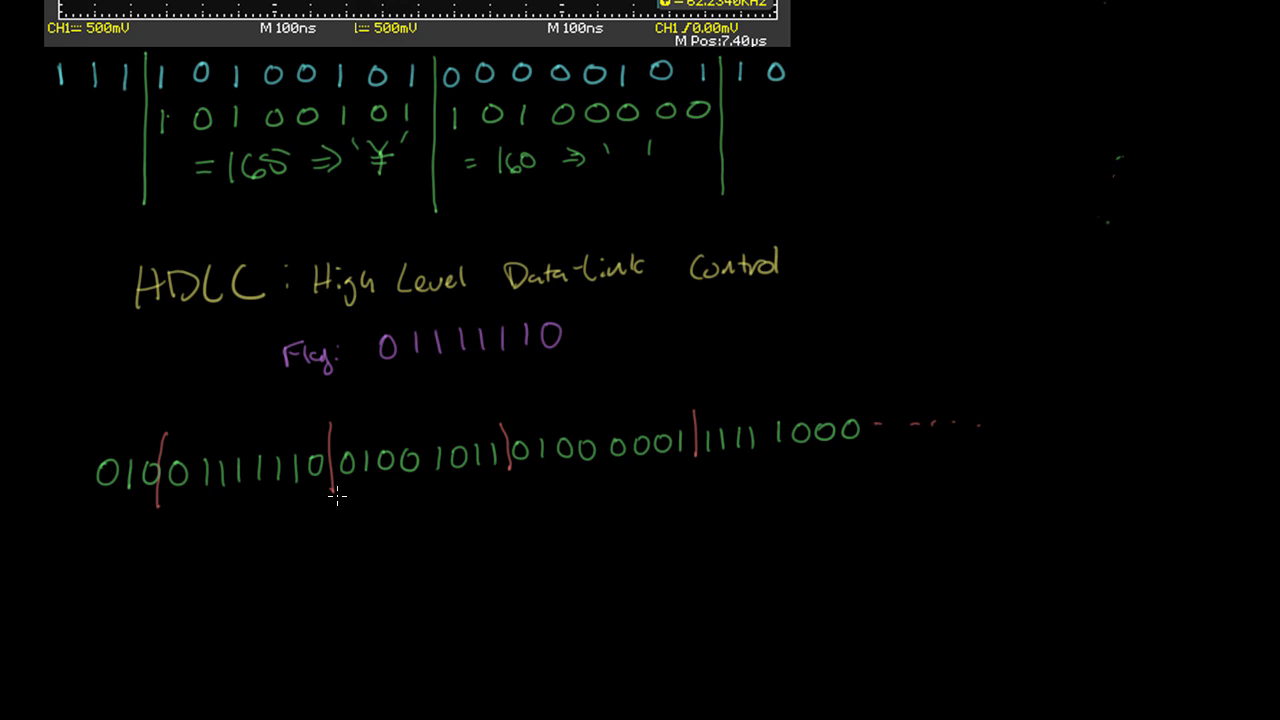
pyautogui.moveTo(190, 518)
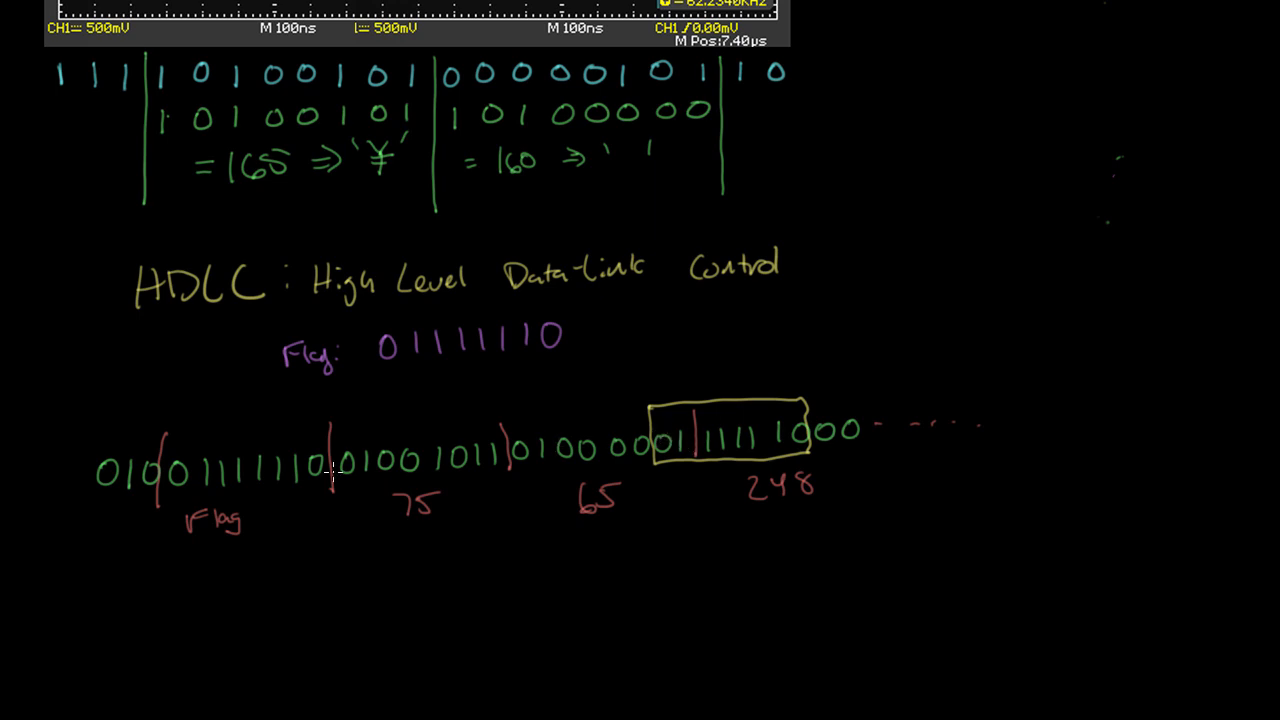
pyautogui.moveTo(820, 430)
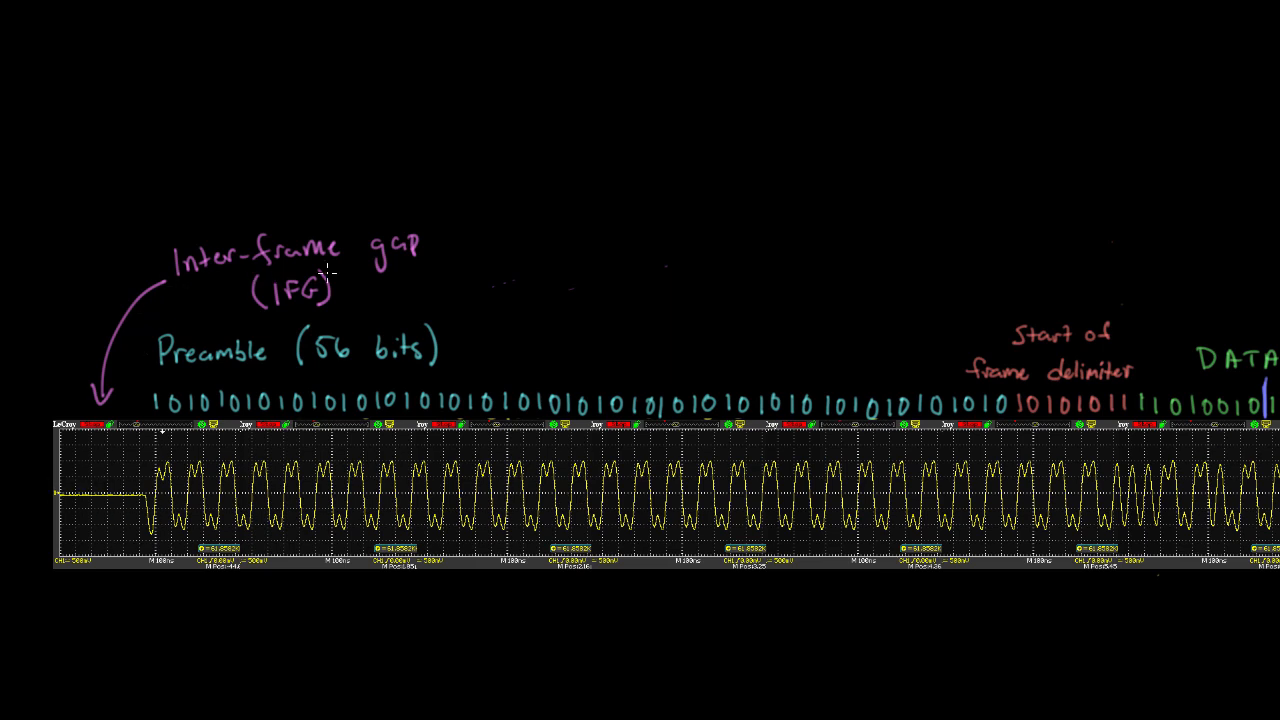
pyautogui.moveTo(184, 316)
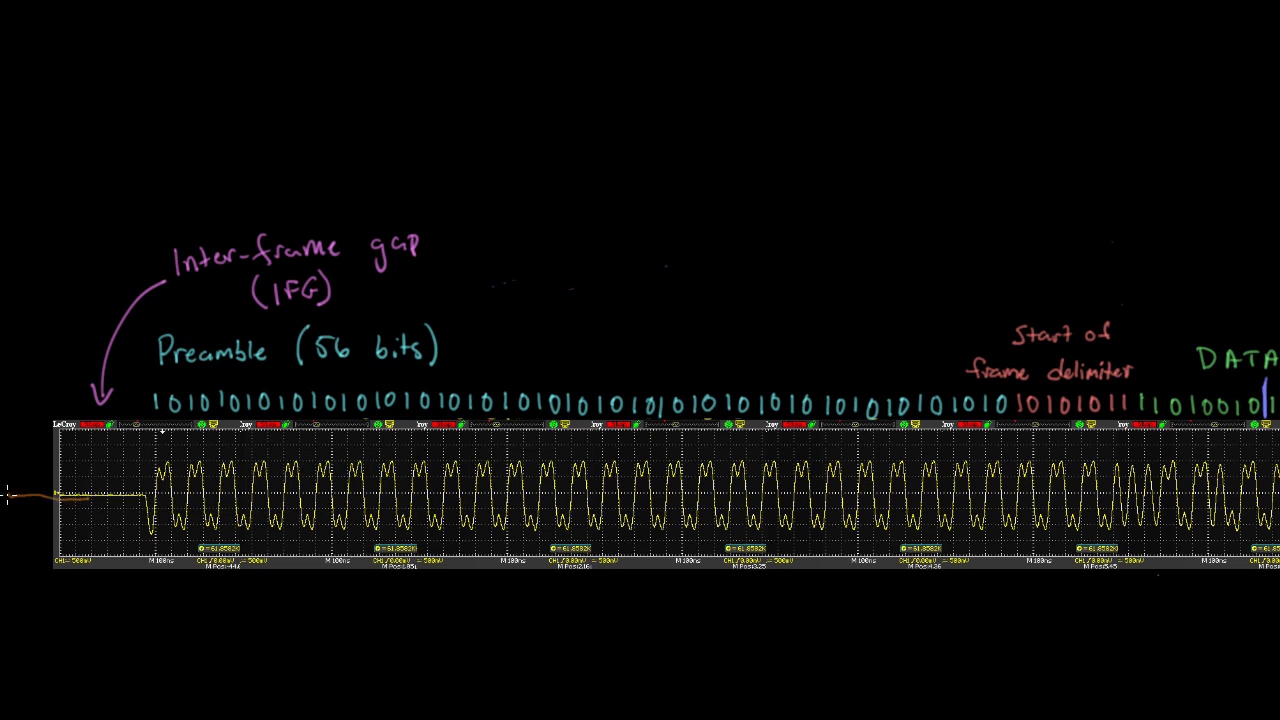
pyautogui.moveTo(112, 300)
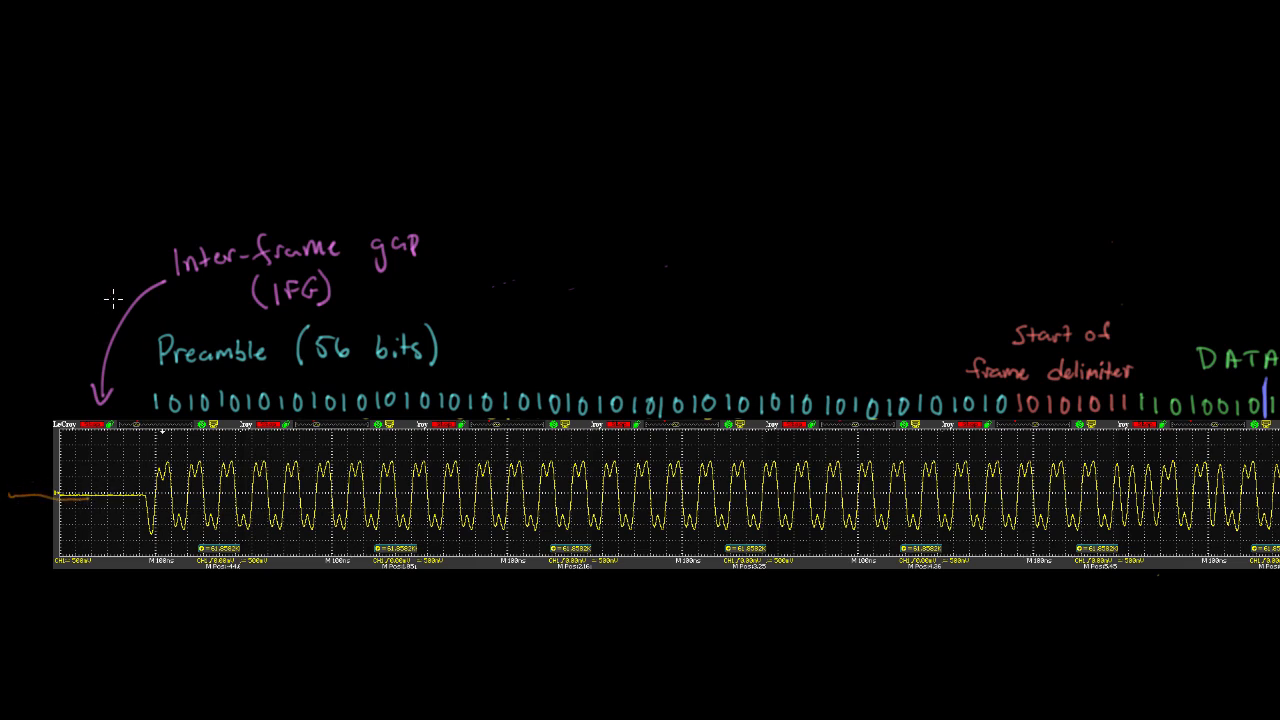
pyautogui.moveTo(240, 312)
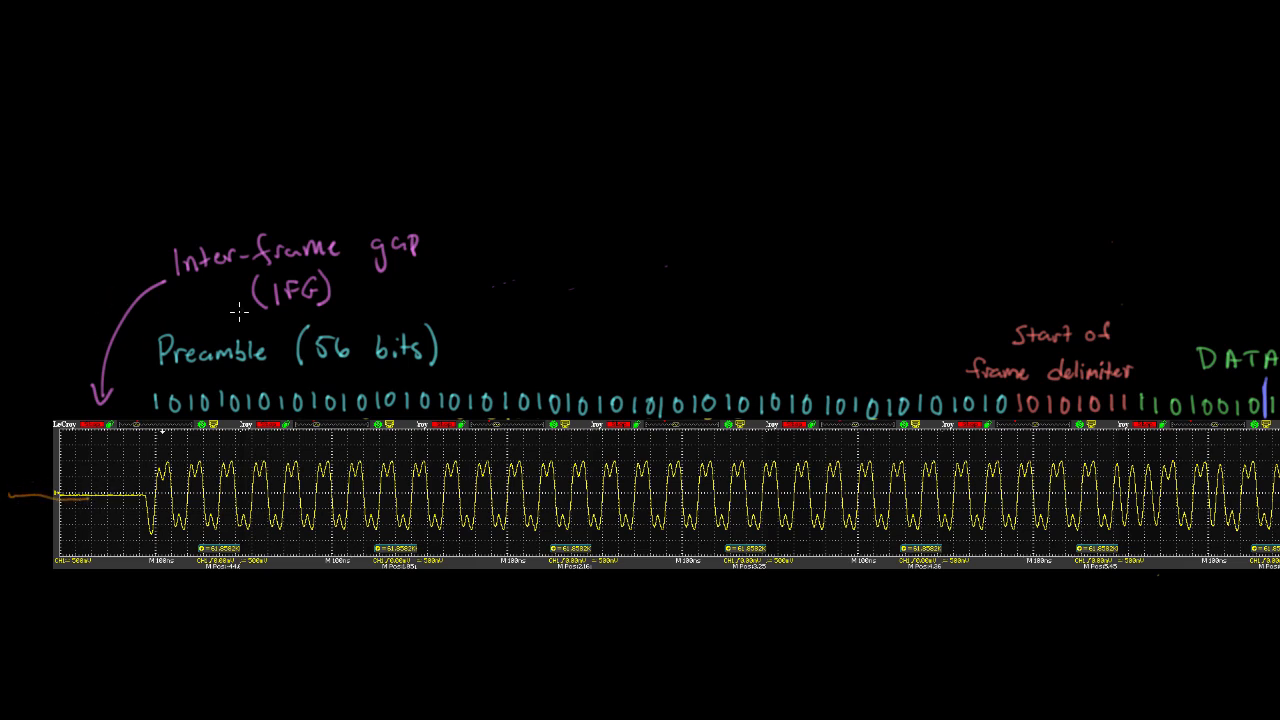
pyautogui.moveTo(124, 464)
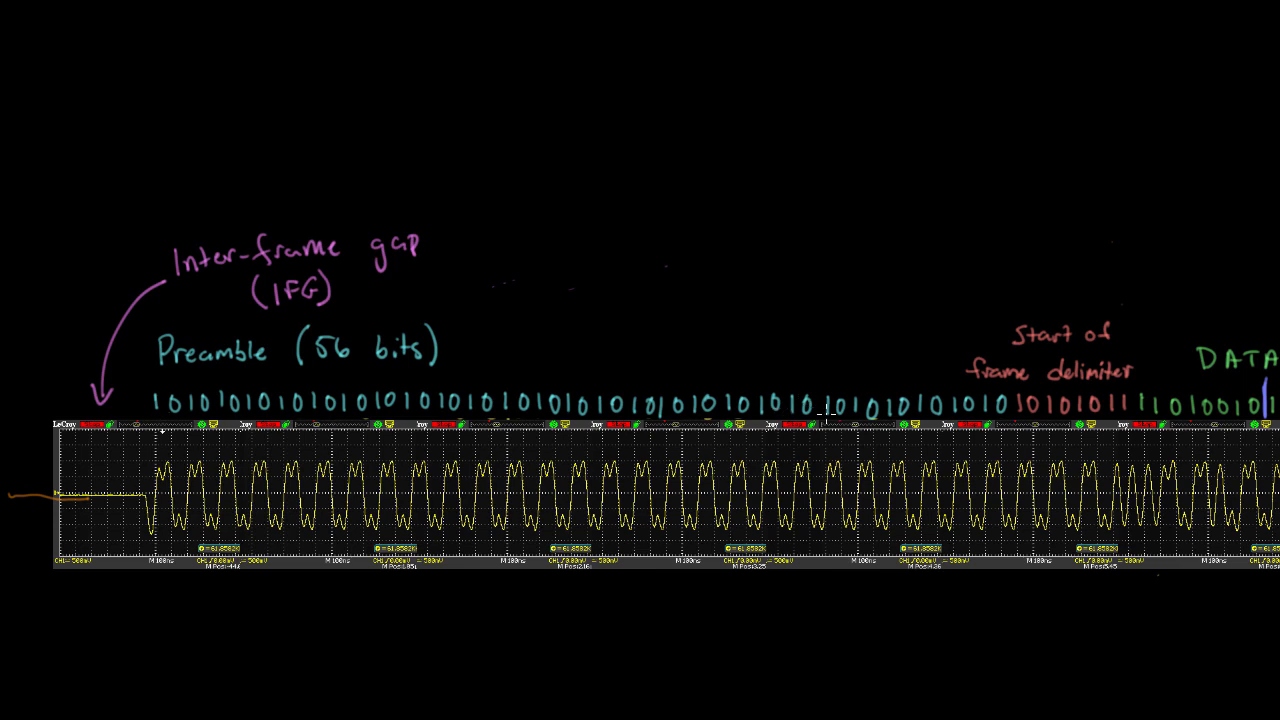
pyautogui.moveTo(1128, 644)
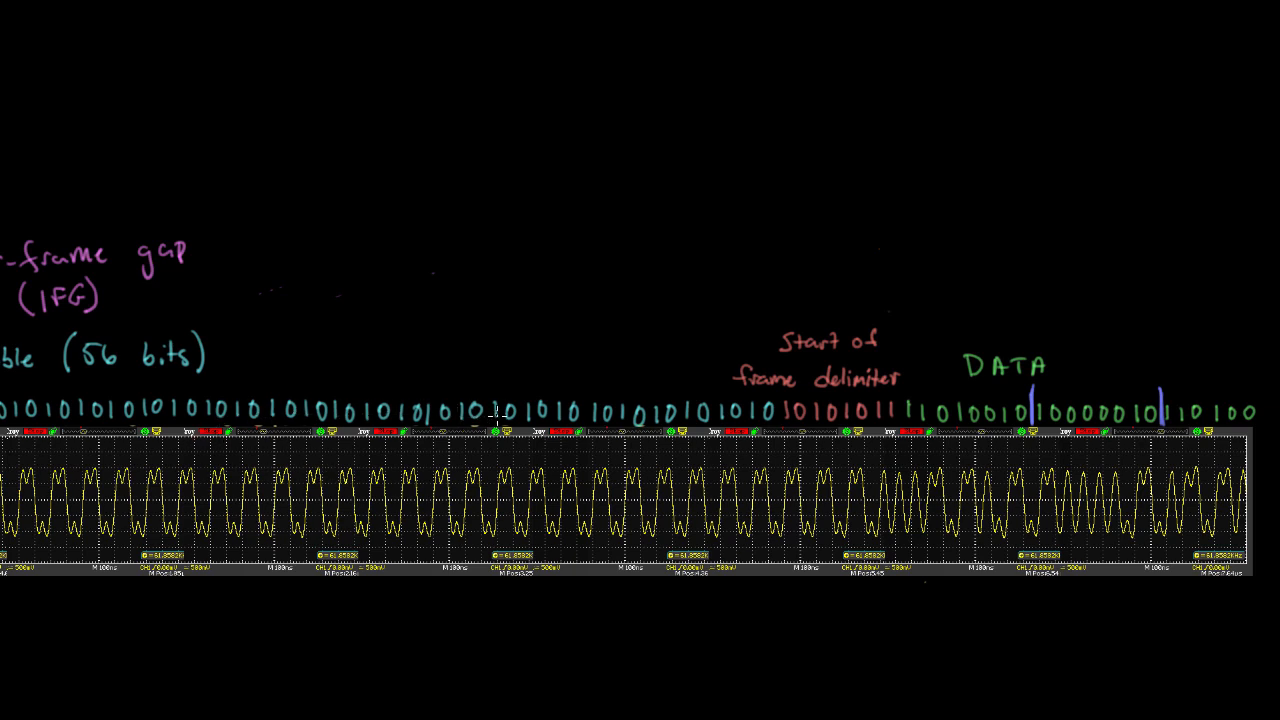
pyautogui.moveTo(184, 374)
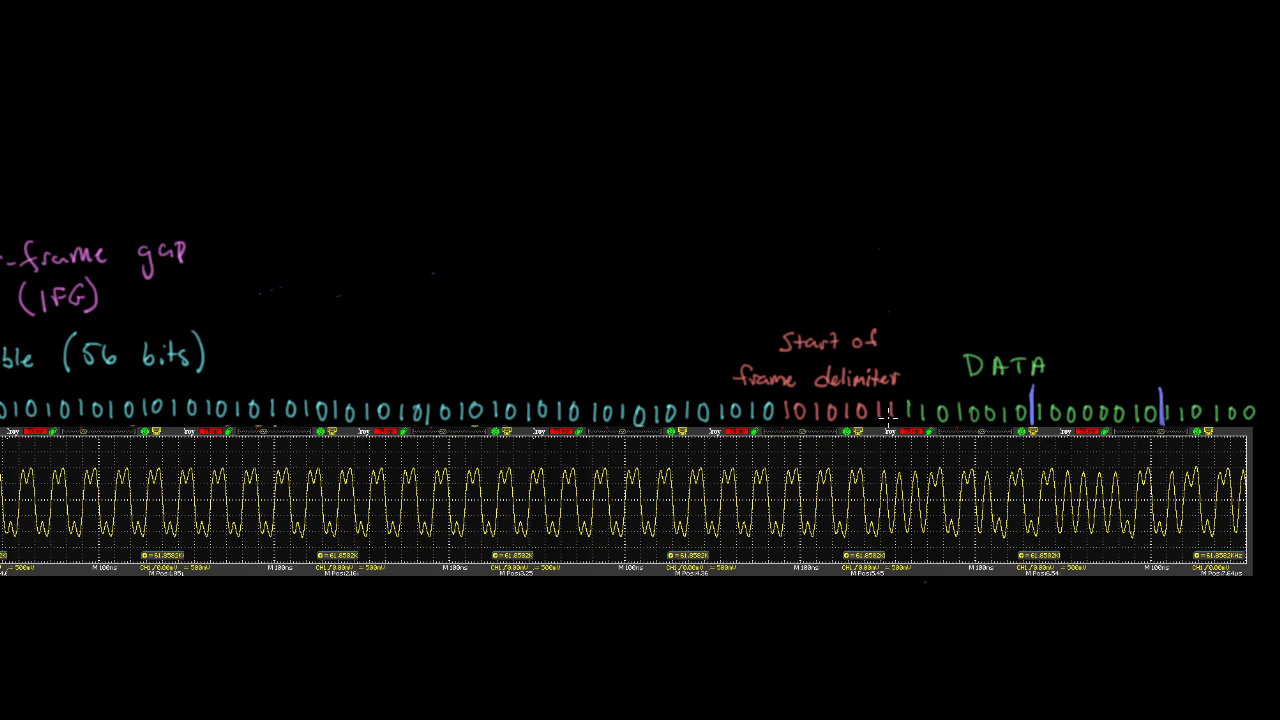
pyautogui.moveTo(892, 418)
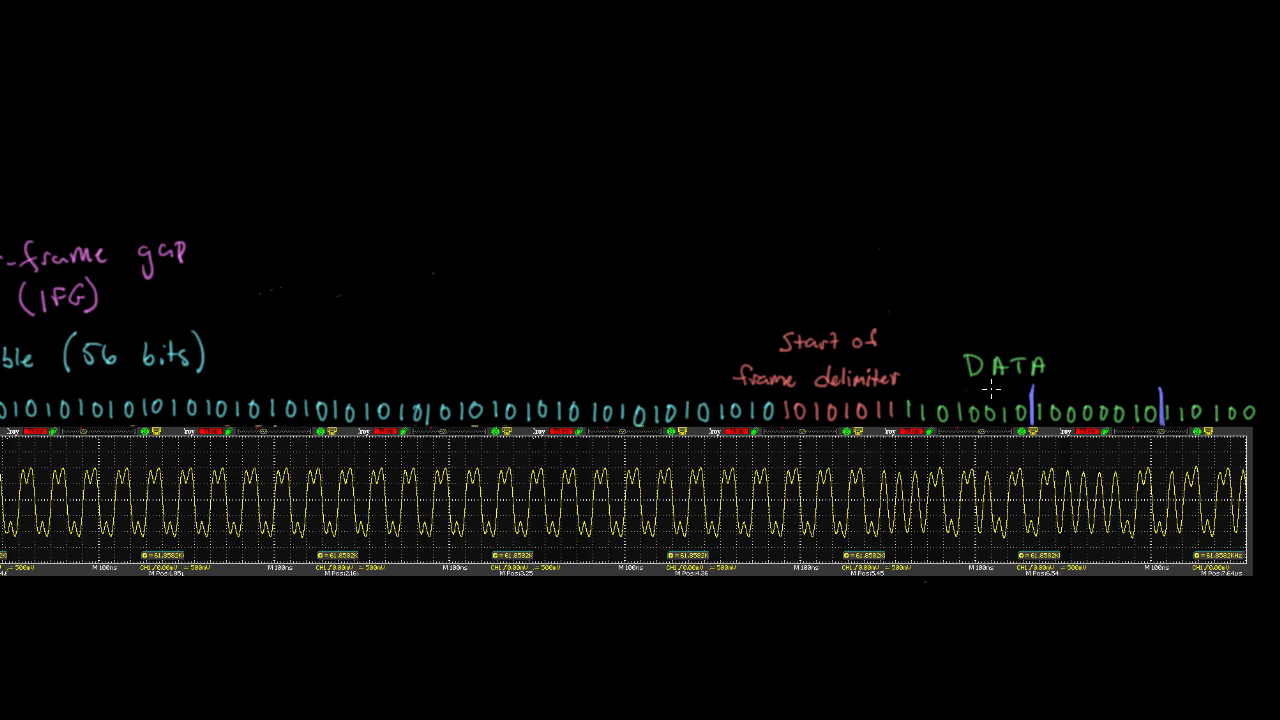
pyautogui.moveTo(904, 408)
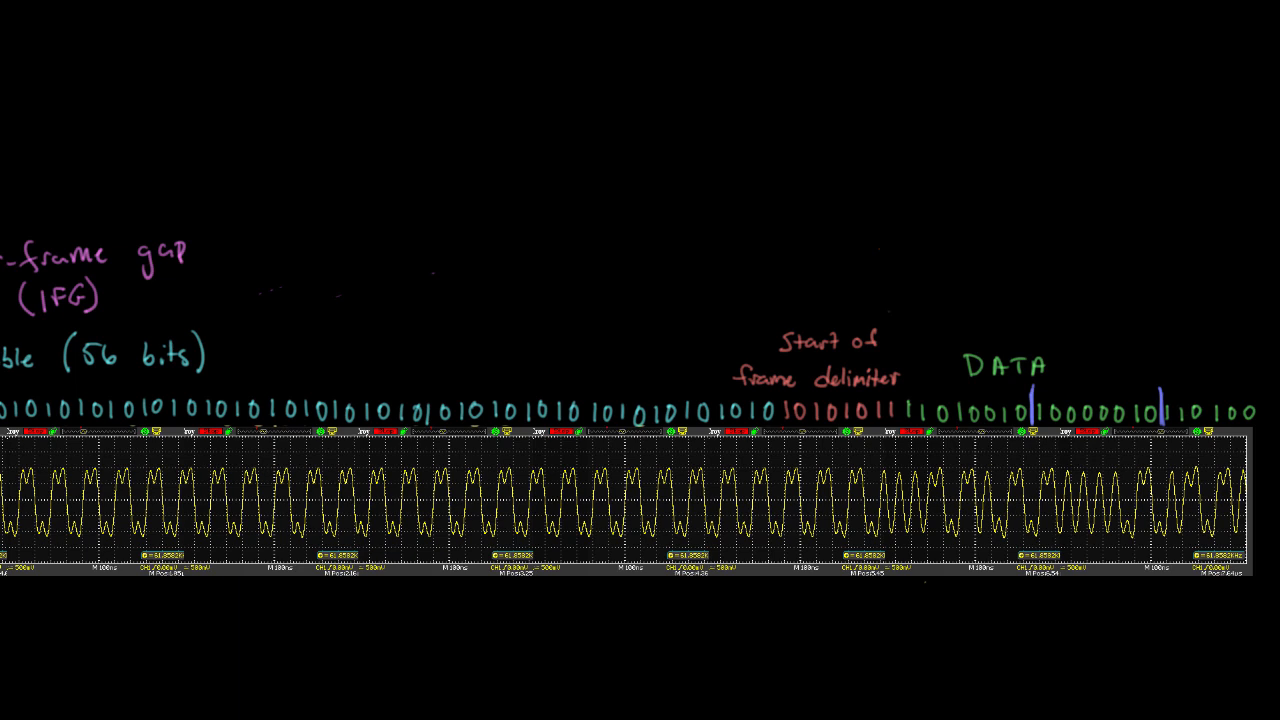
pyautogui.moveTo(670, 112)
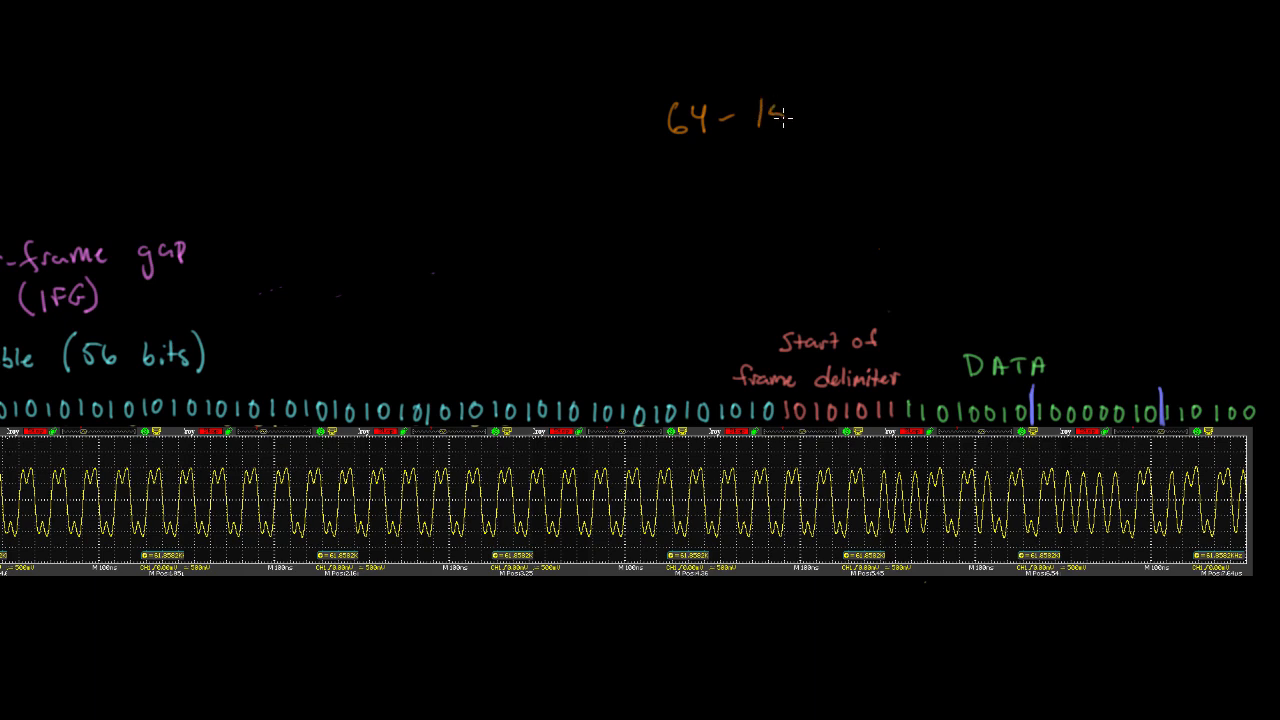
# Step: Write '64 - 1500 bytes' in orange above the Ethernet waveform
pyautogui.write('1500 bytes')
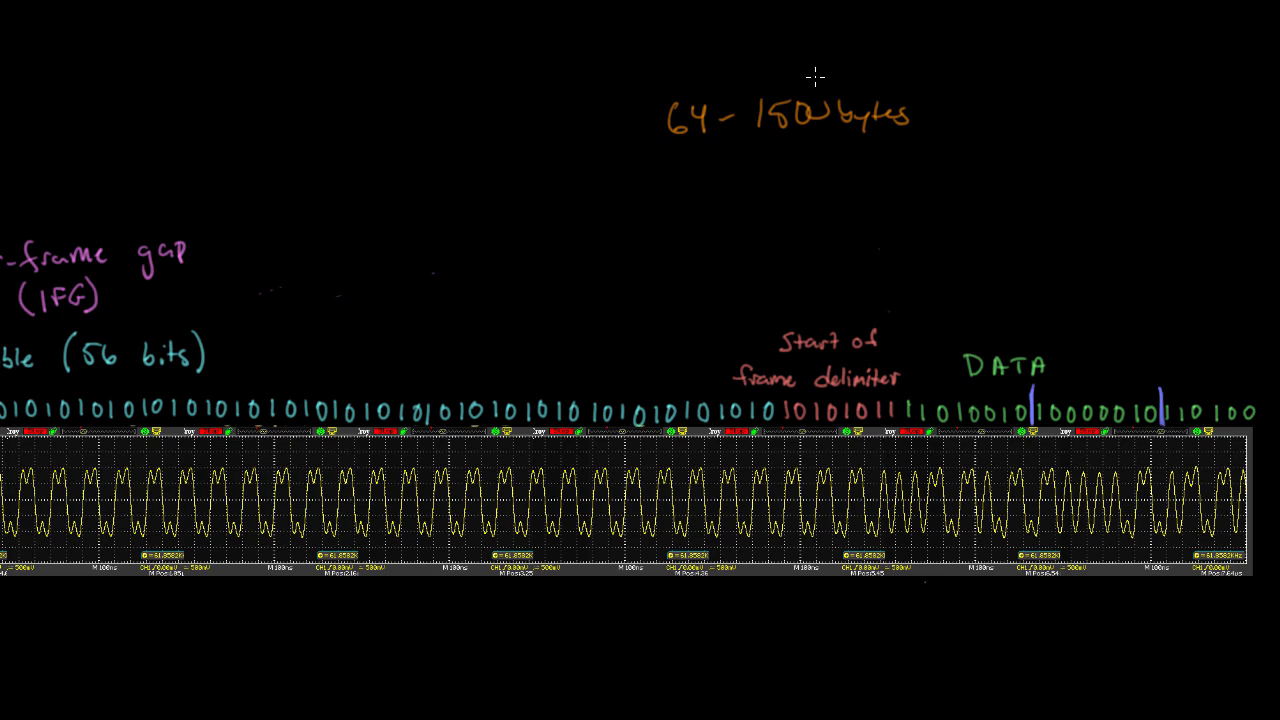